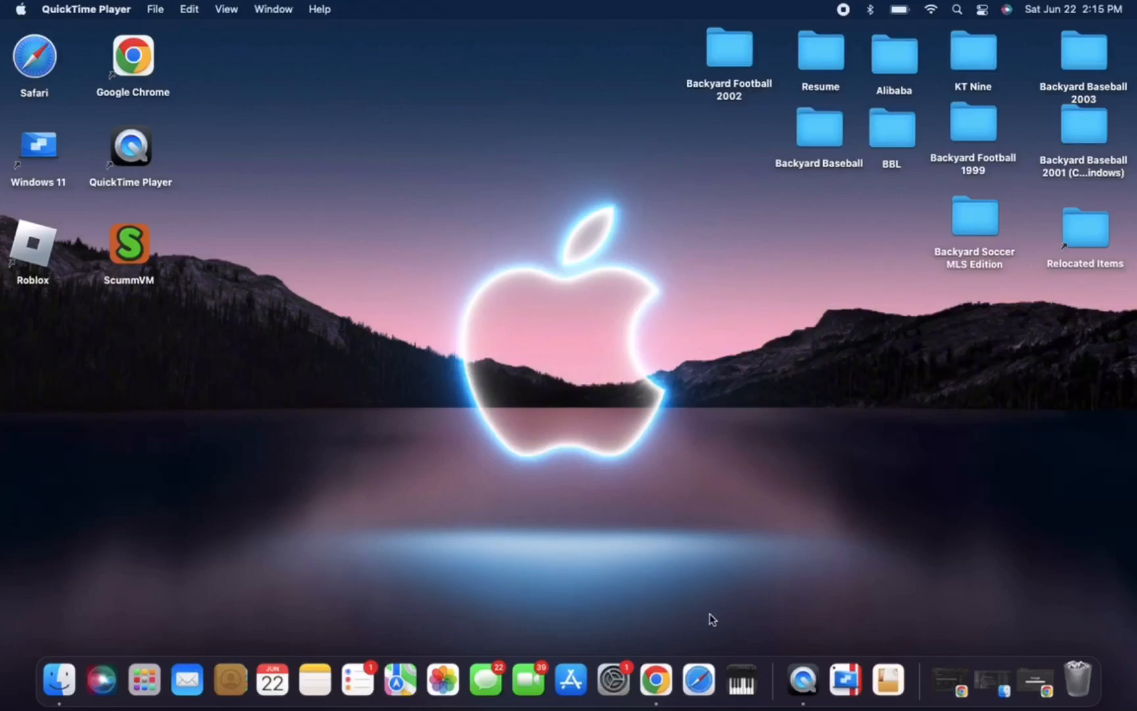
mouse_move(599, 487)
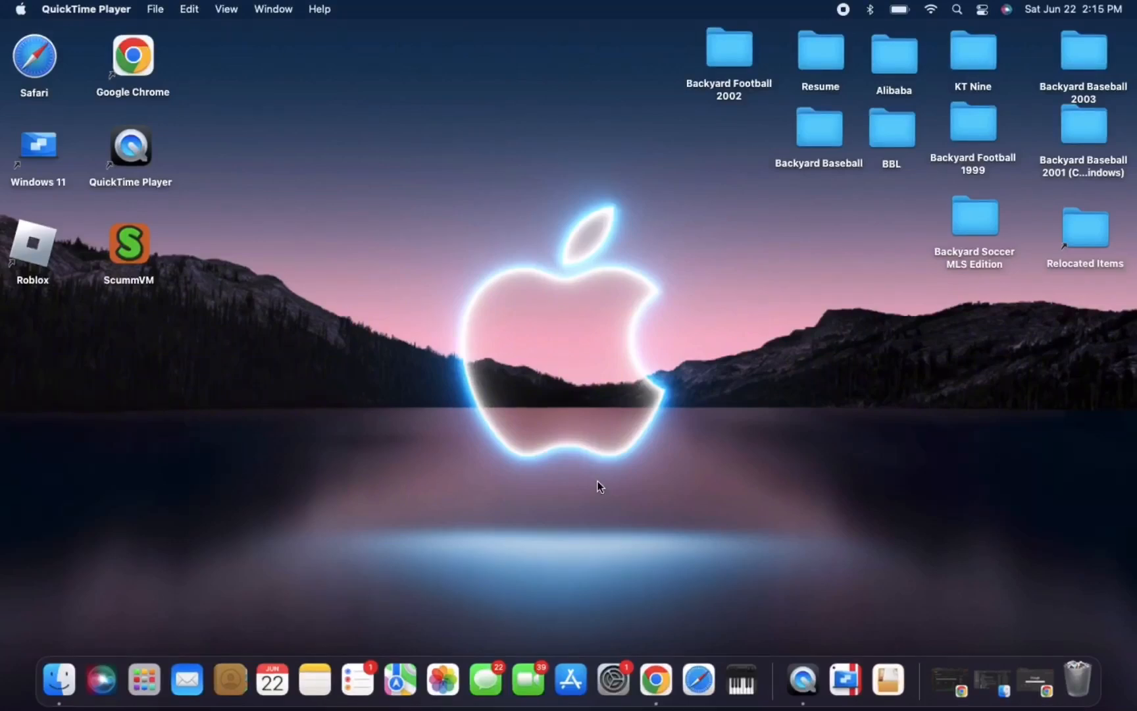
mouse_move(586, 493)
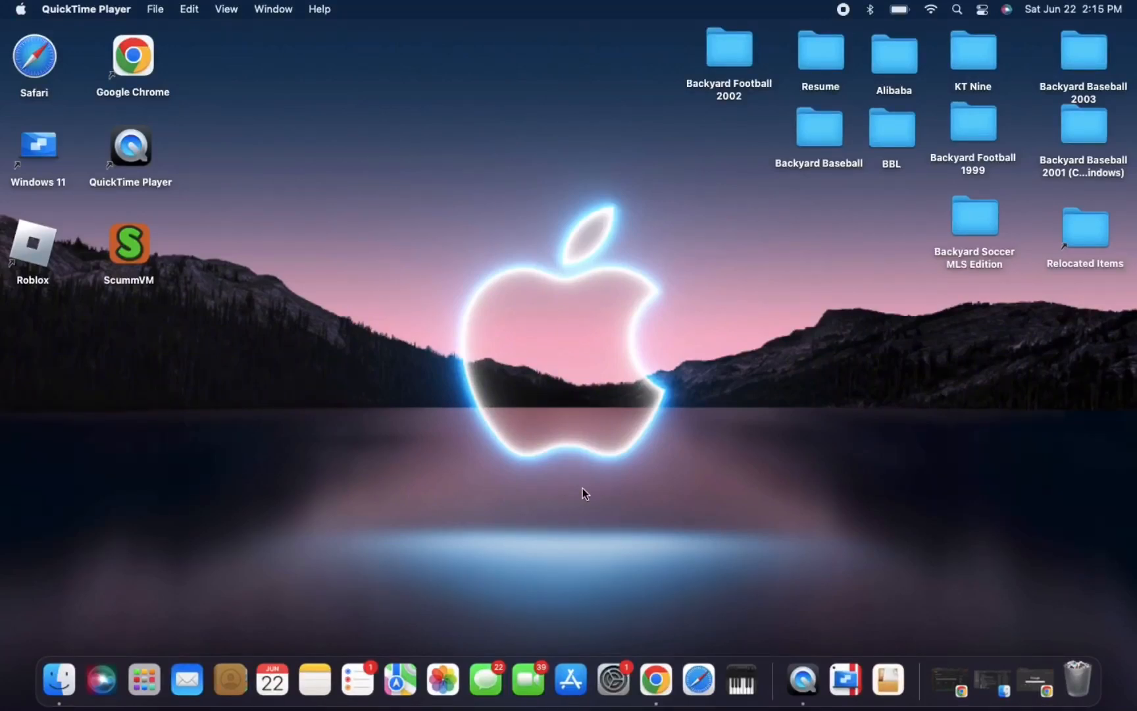
mouse_move(1038, 682)
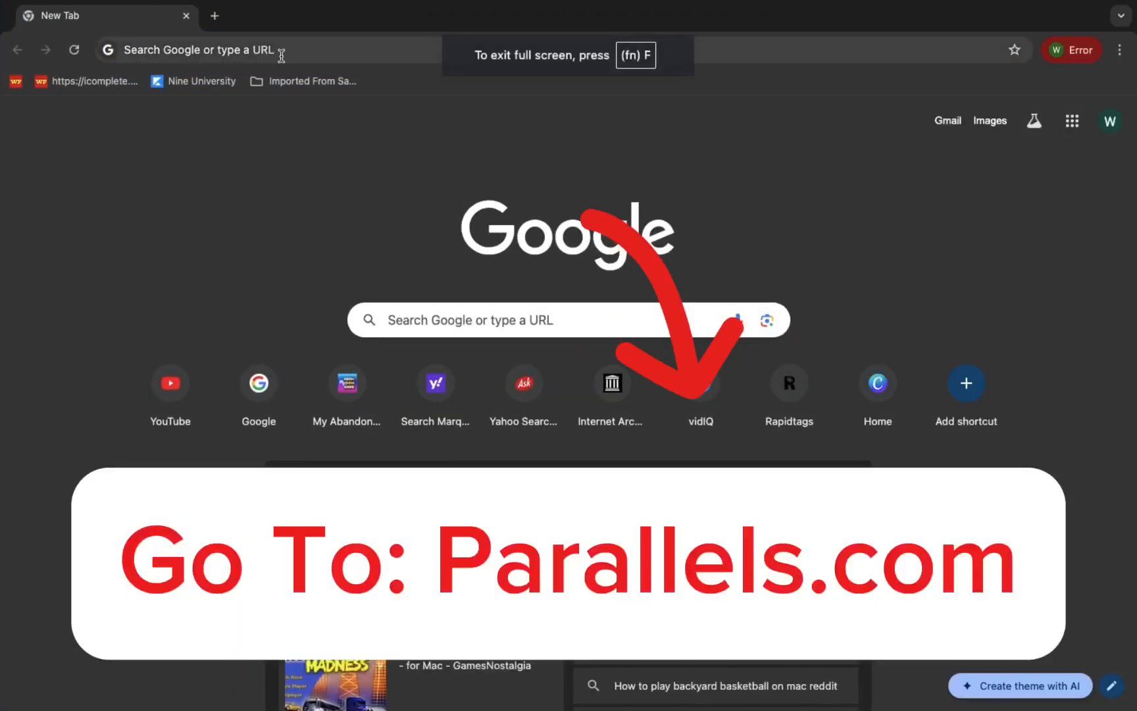
Go to parallels.com and reach the free 14-day Parallels Desktop trial download page.
type("parallels.com")
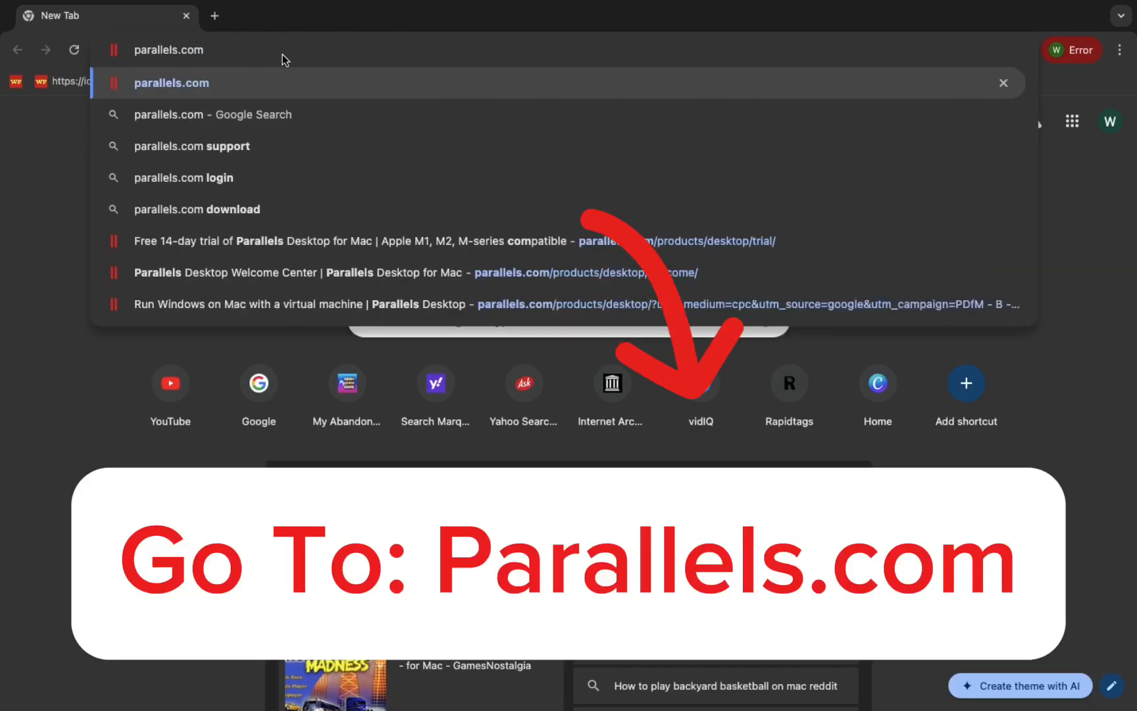
left_click(171, 83)
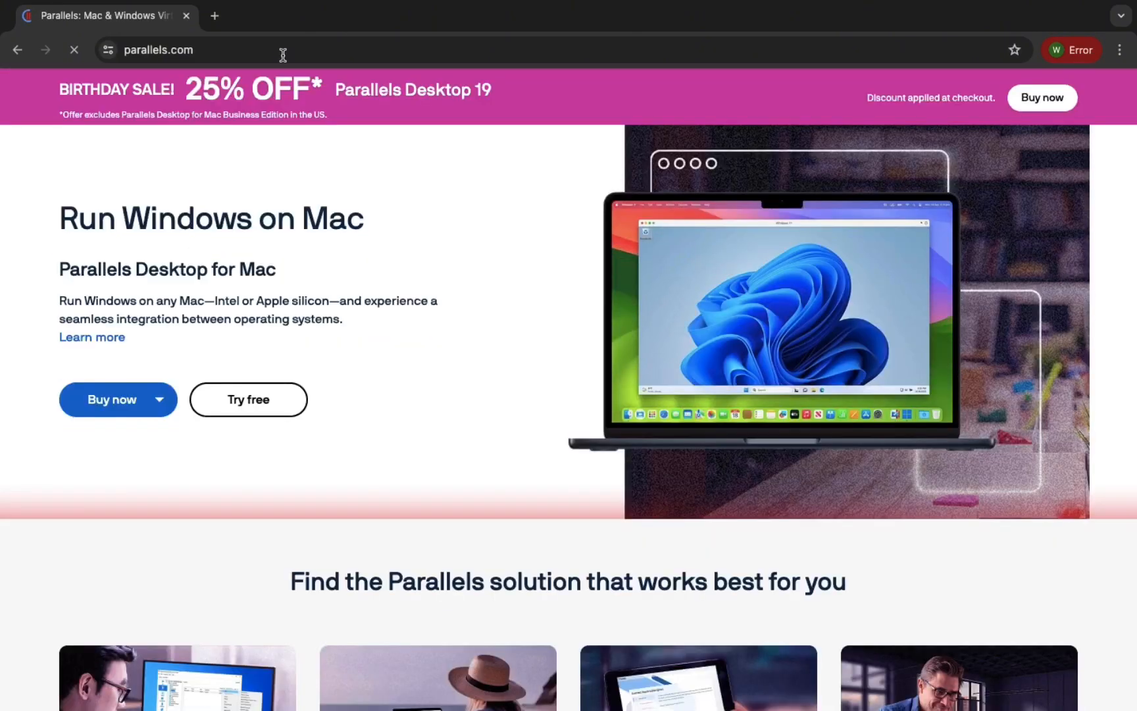
scroll("down", 3)
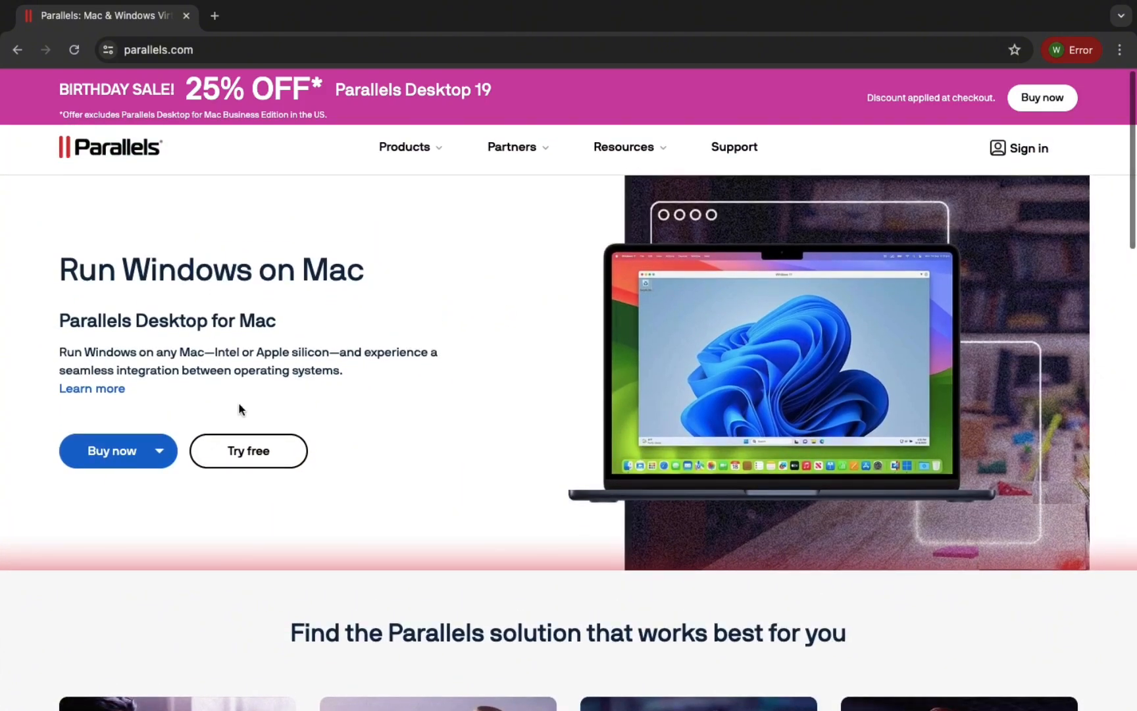
mouse_move(248, 450)
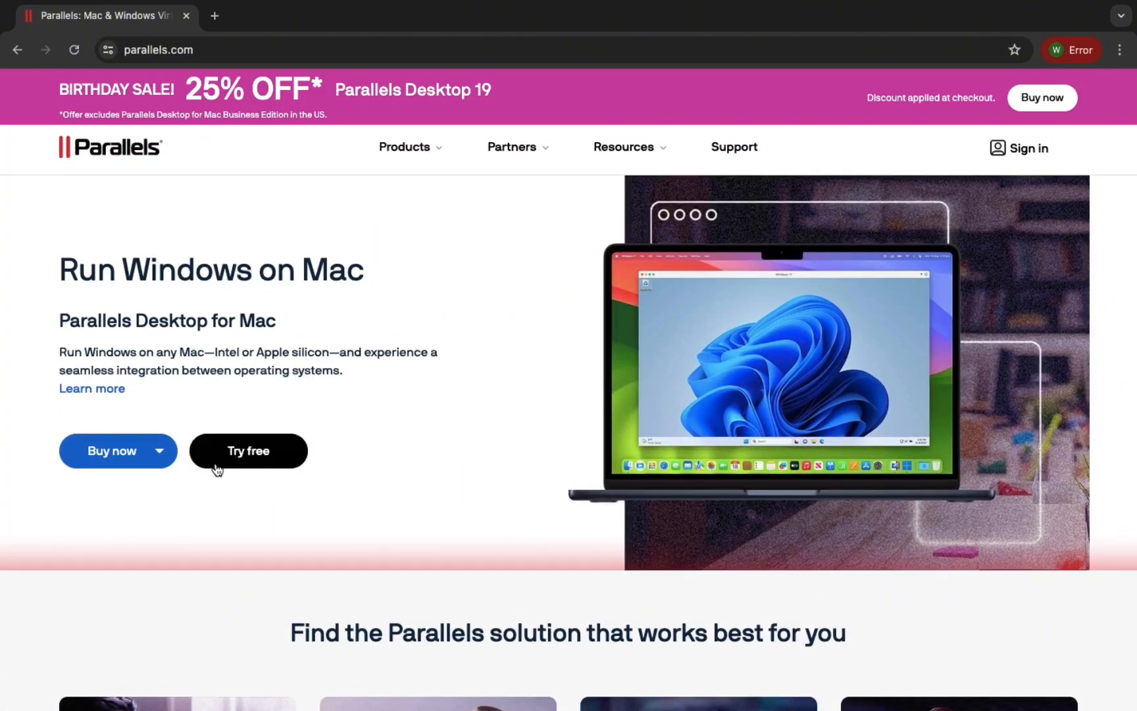
left_click(158, 450)
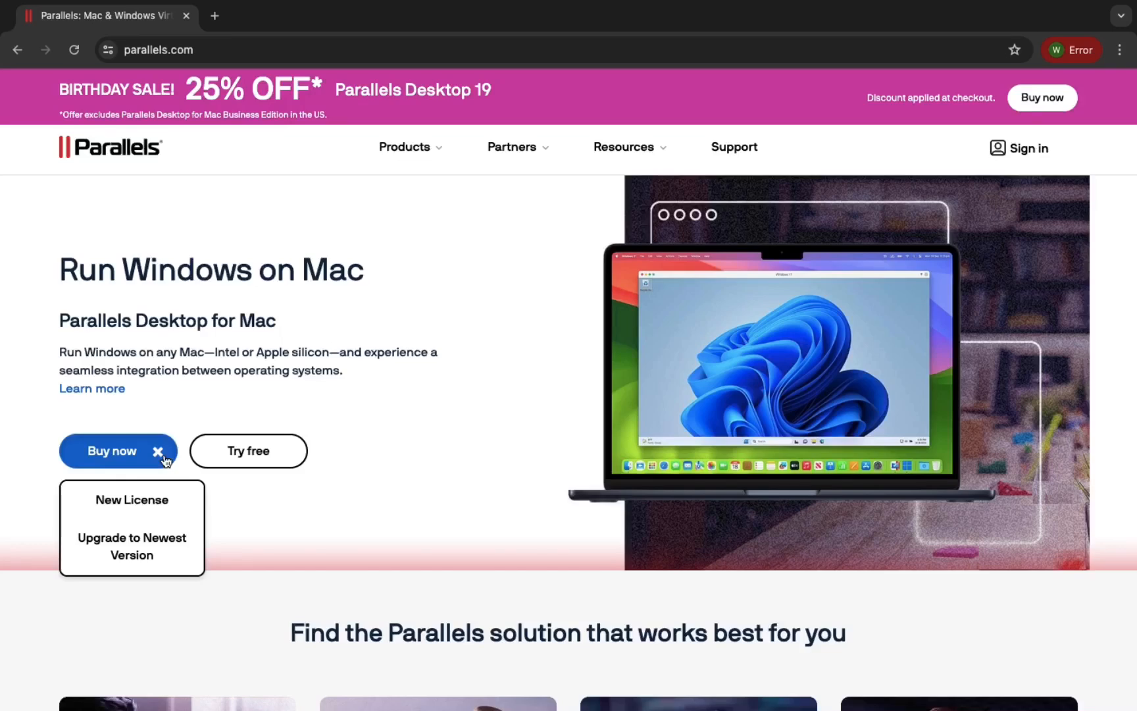
left_click(247, 450)
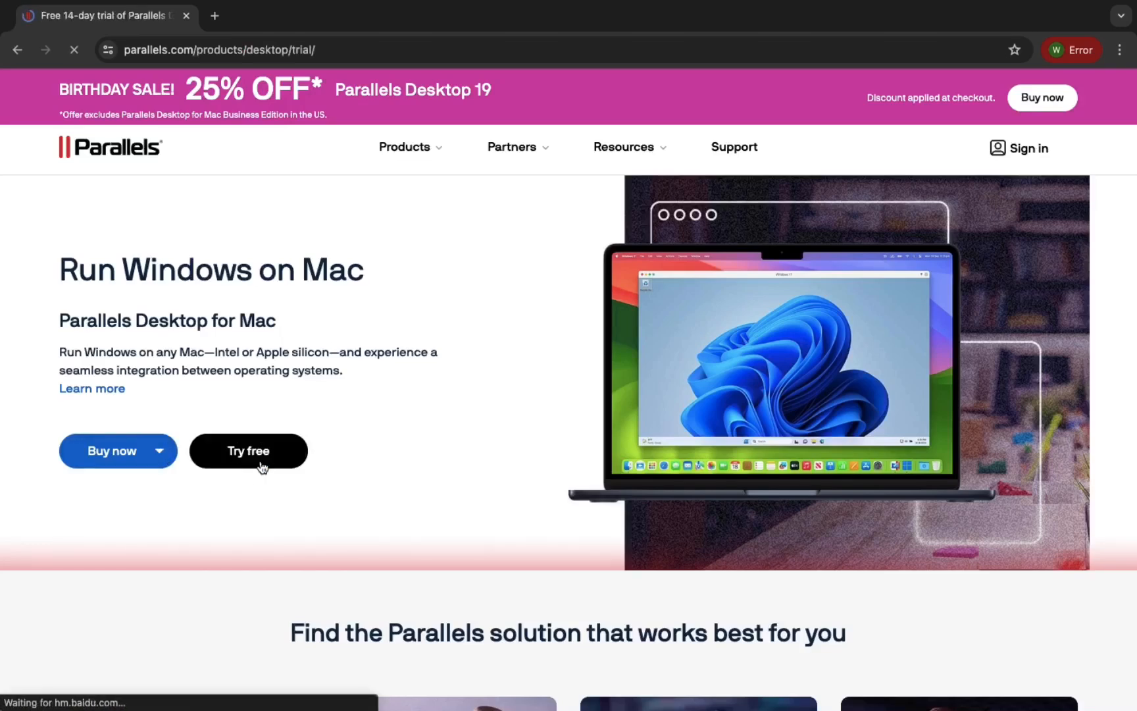
left_click(248, 450)
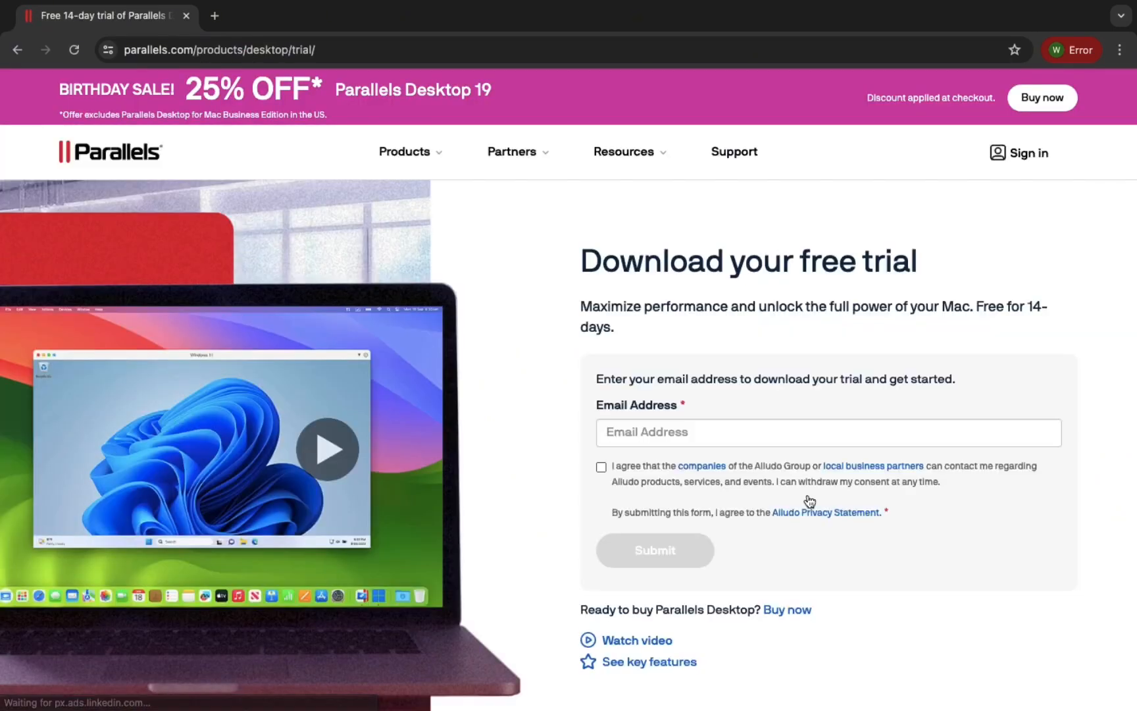
scroll("down", 3)
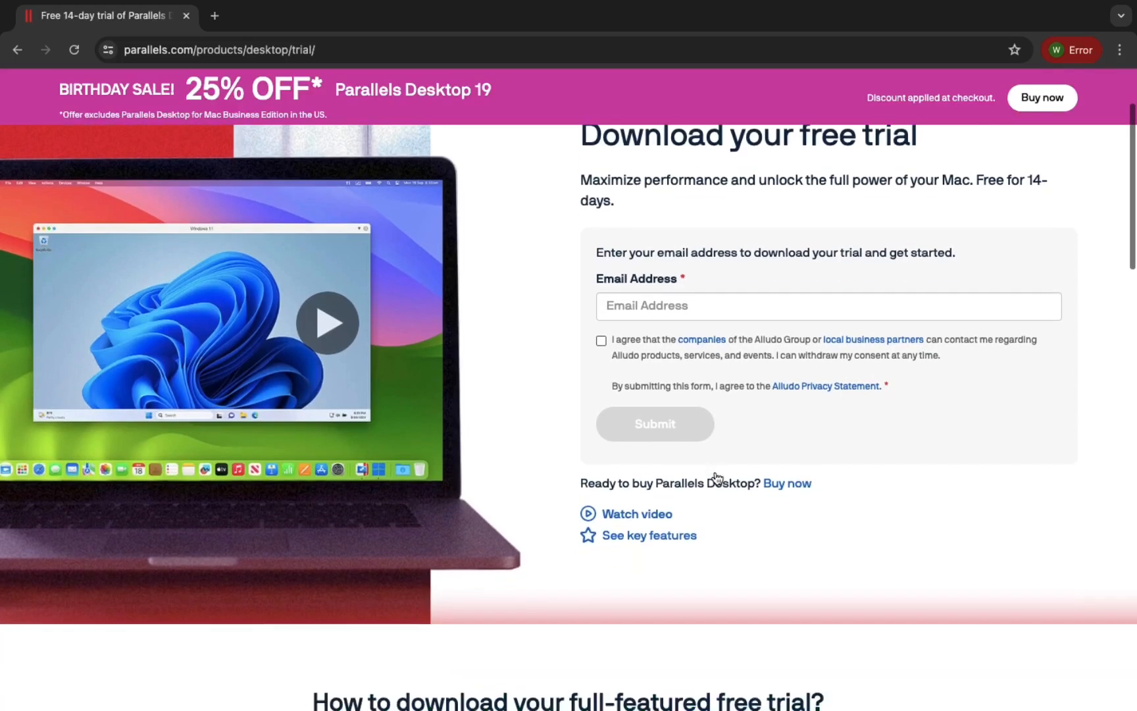
scroll("up", 3)
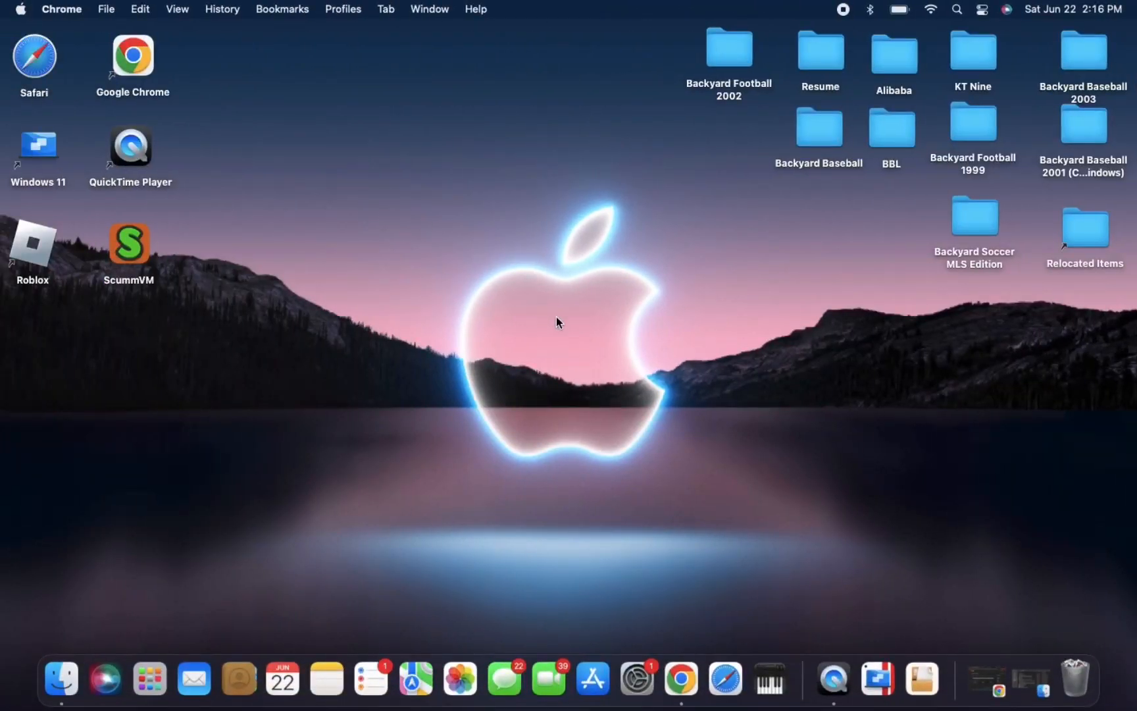
mouse_move(55, 164)
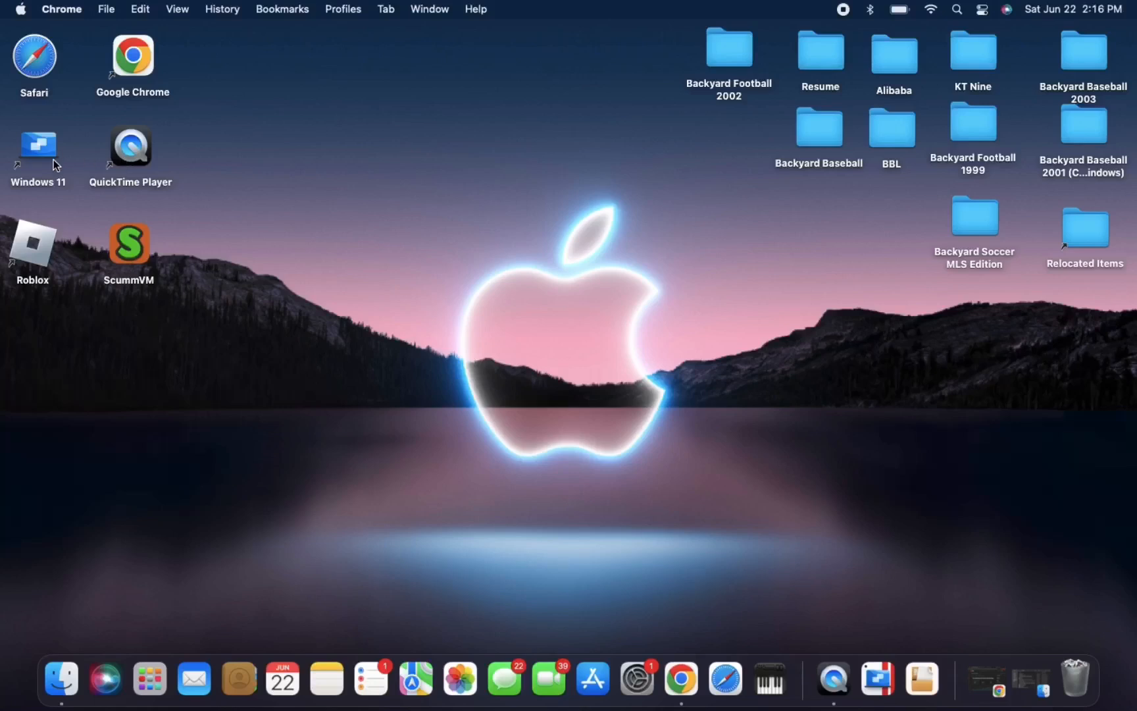
mouse_move(57, 162)
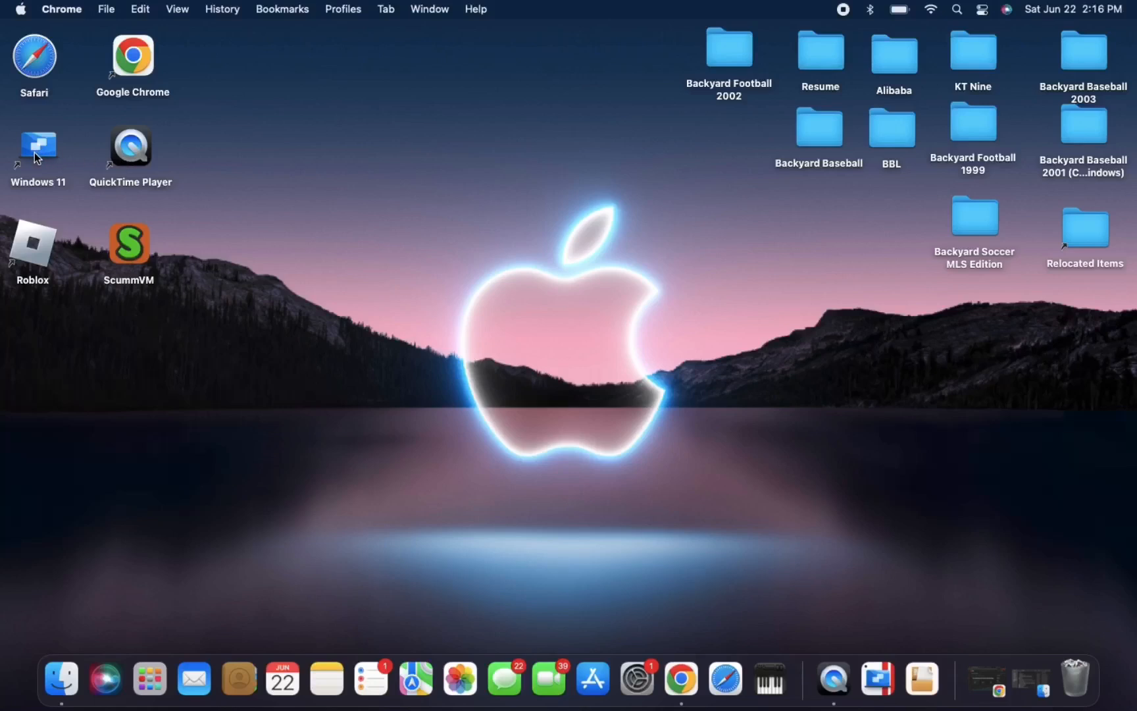
Launch the Windows 11 shortcut, resume the suspended VM, and choose Continue Trial.
left_click(37, 143)
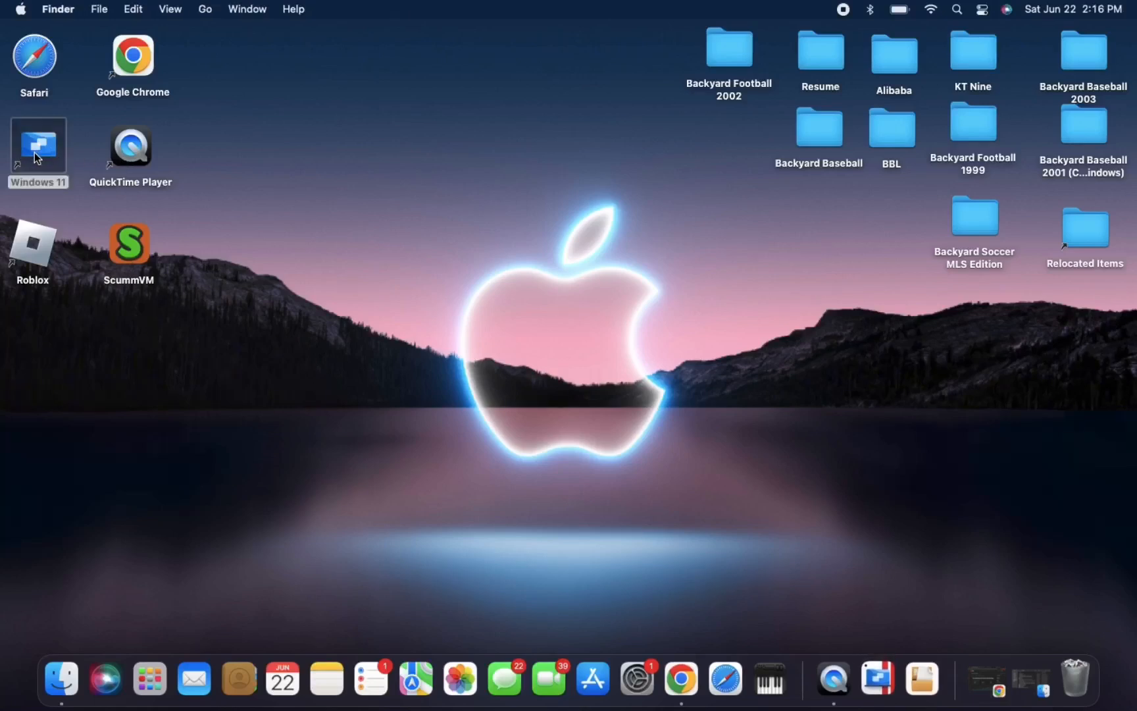
double_click(38, 142)
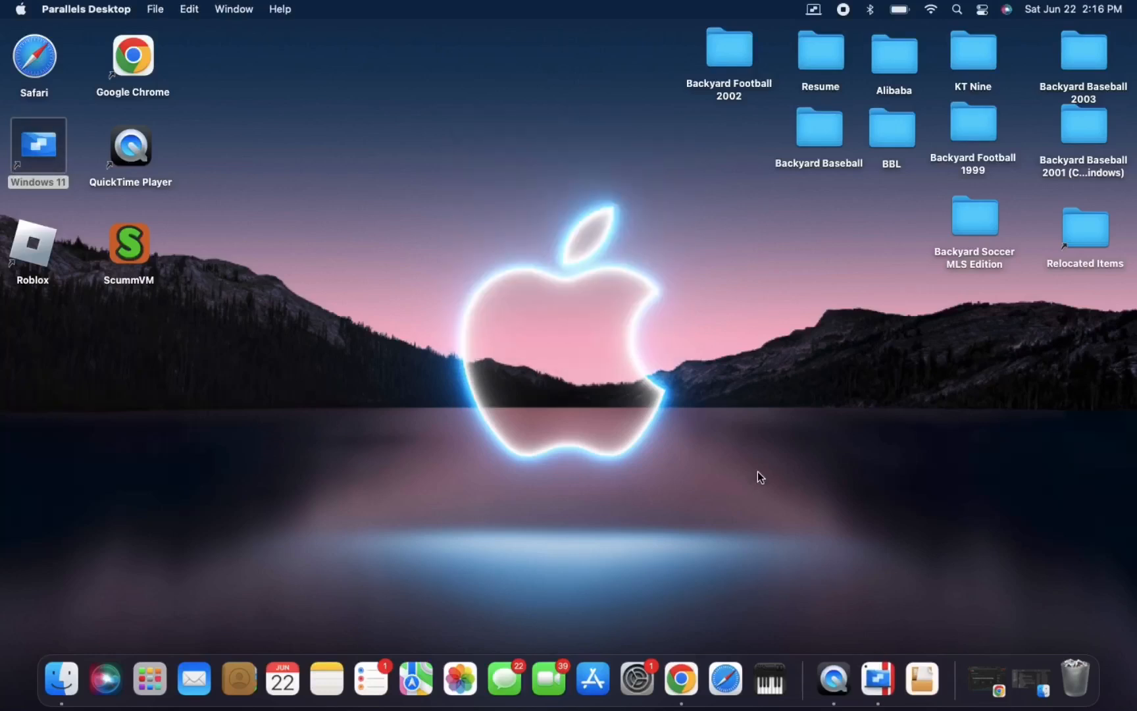
double_click(36, 143)
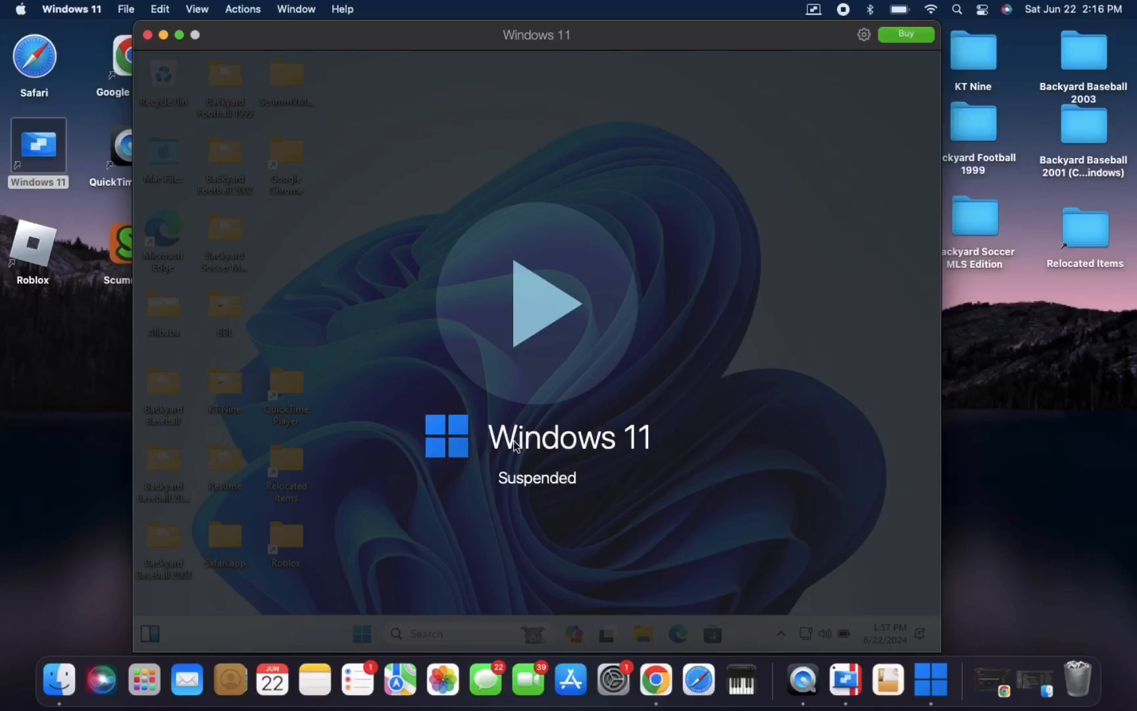
left_click(905, 34)
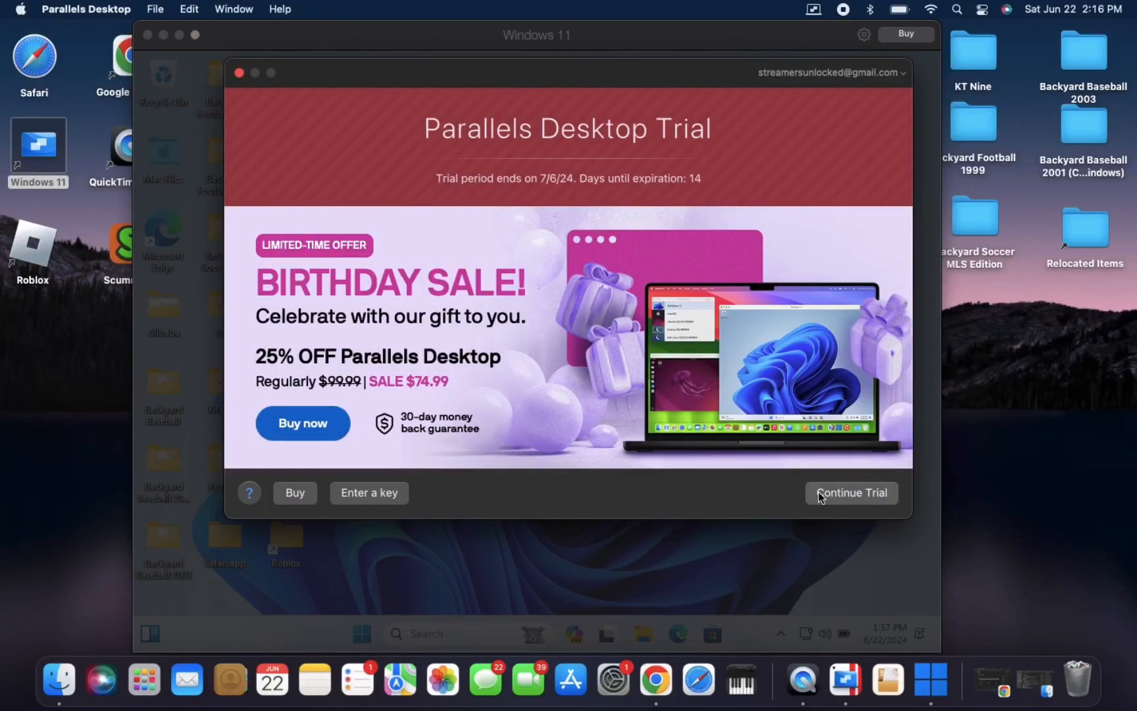
left_click(851, 492)
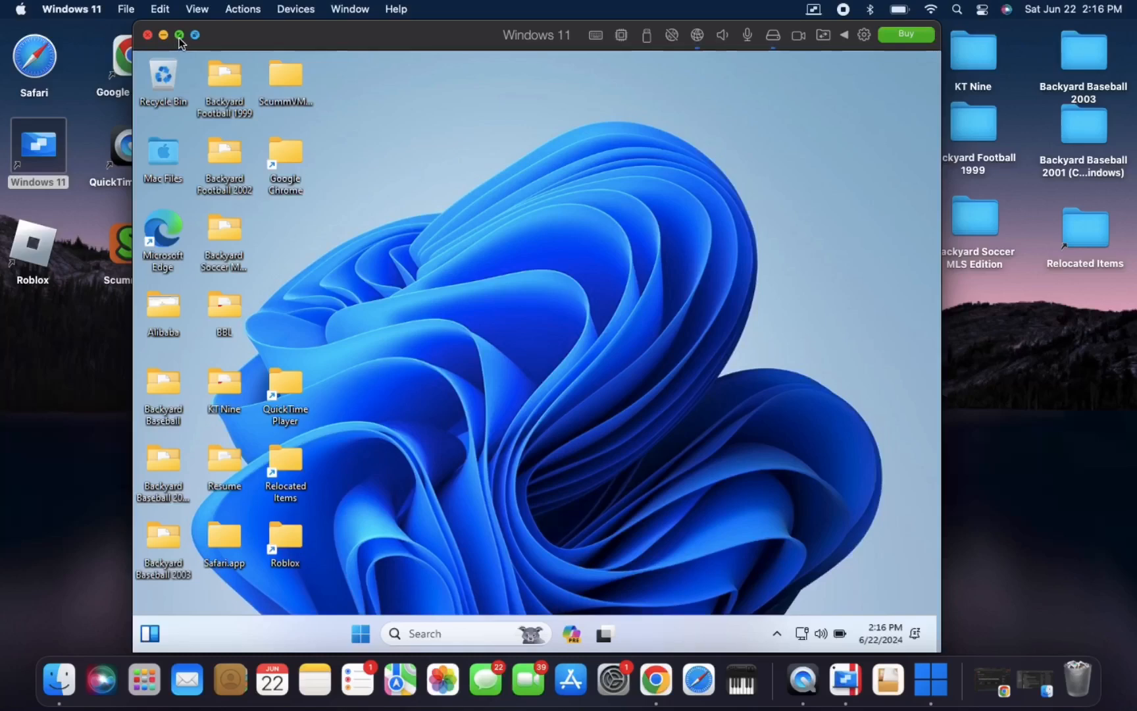
mouse_move(179, 35)
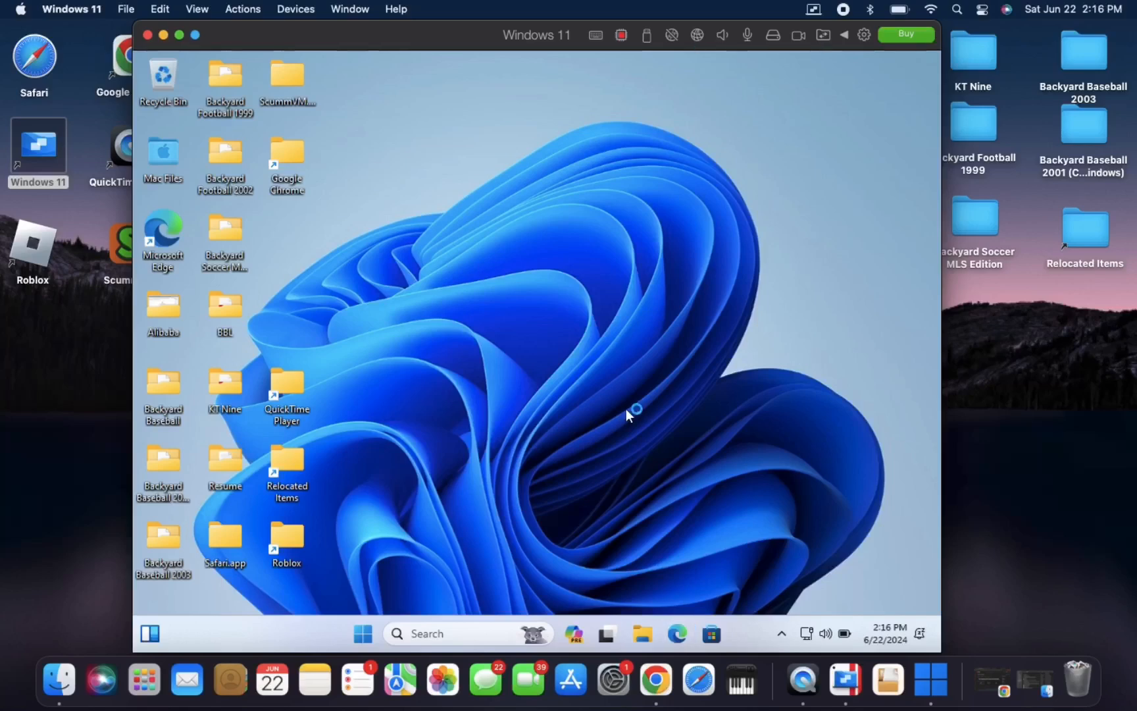
Load myabandonware.com in Edge and search the Game box for 'backyard basketball'.
left_click(676, 633)
type("https://www.myabandonware.com")
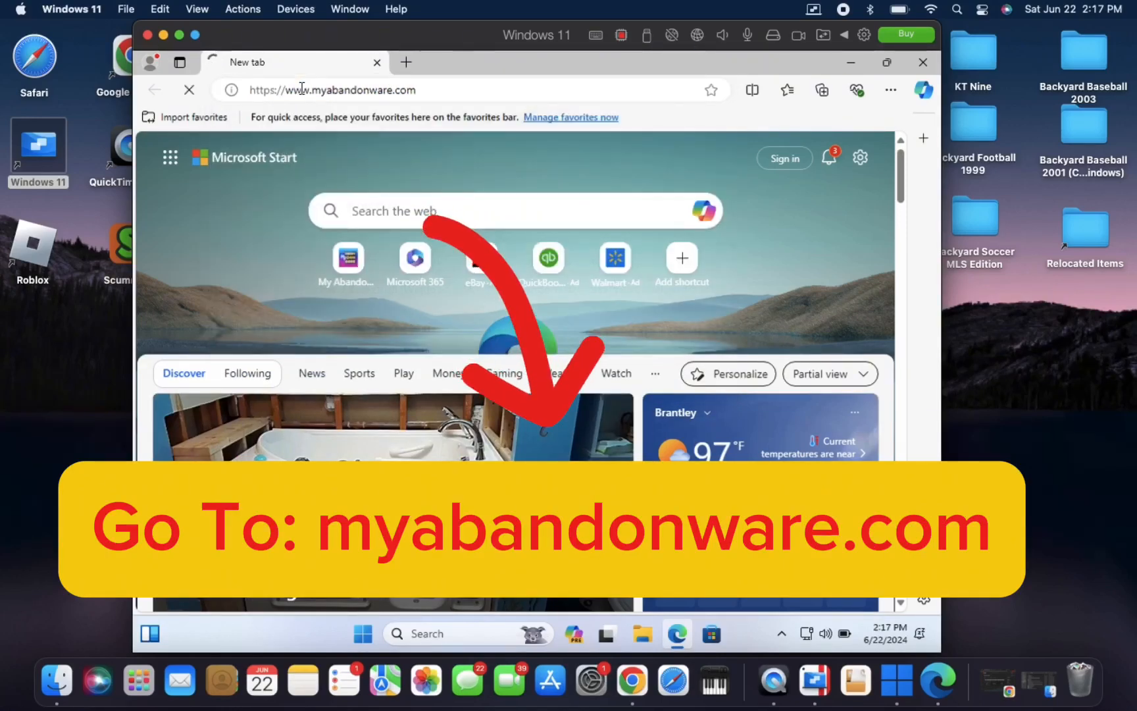
key("Return")
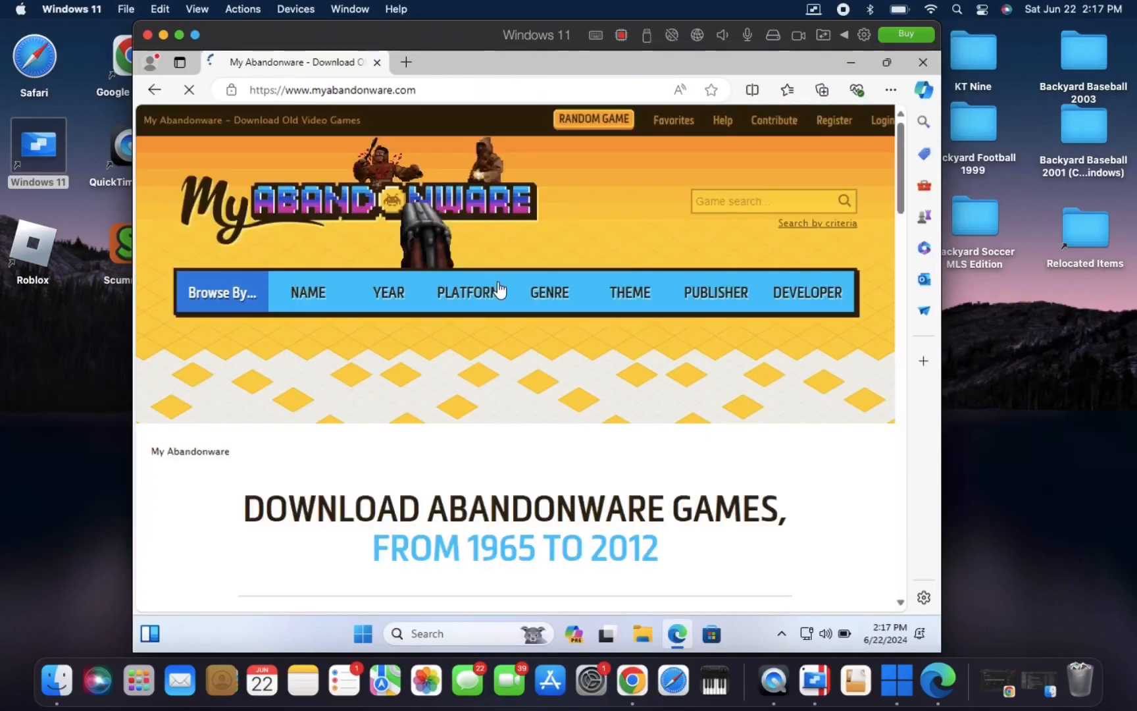
left_click(761, 201)
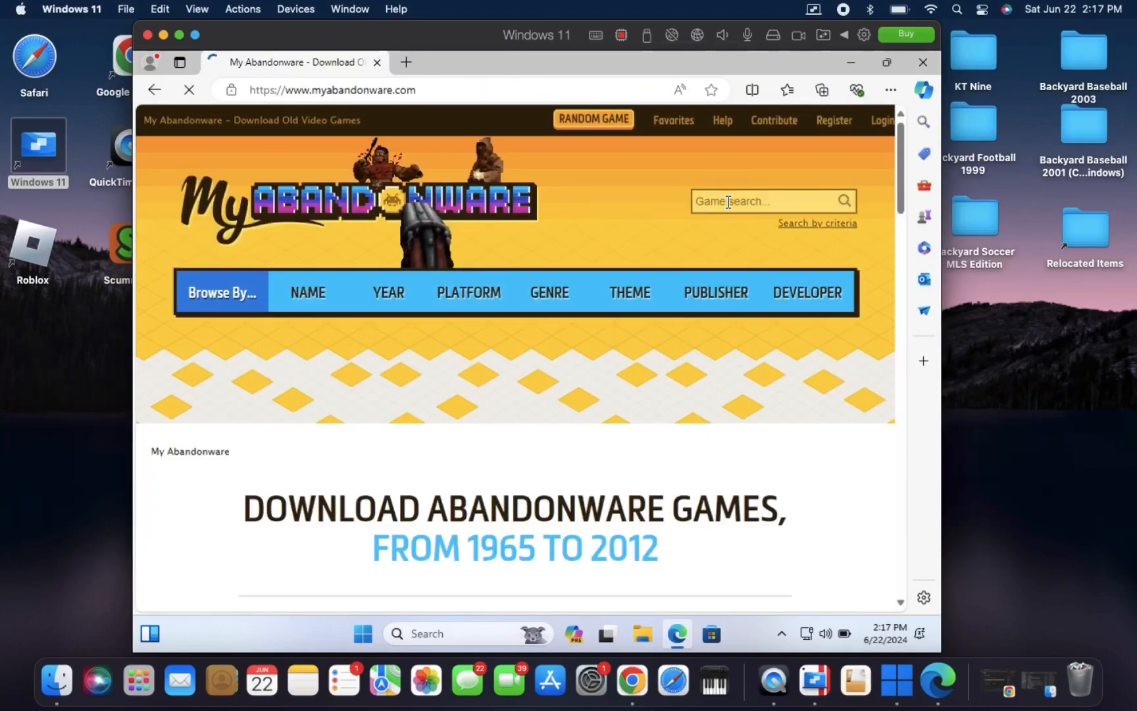
type("backyard b")
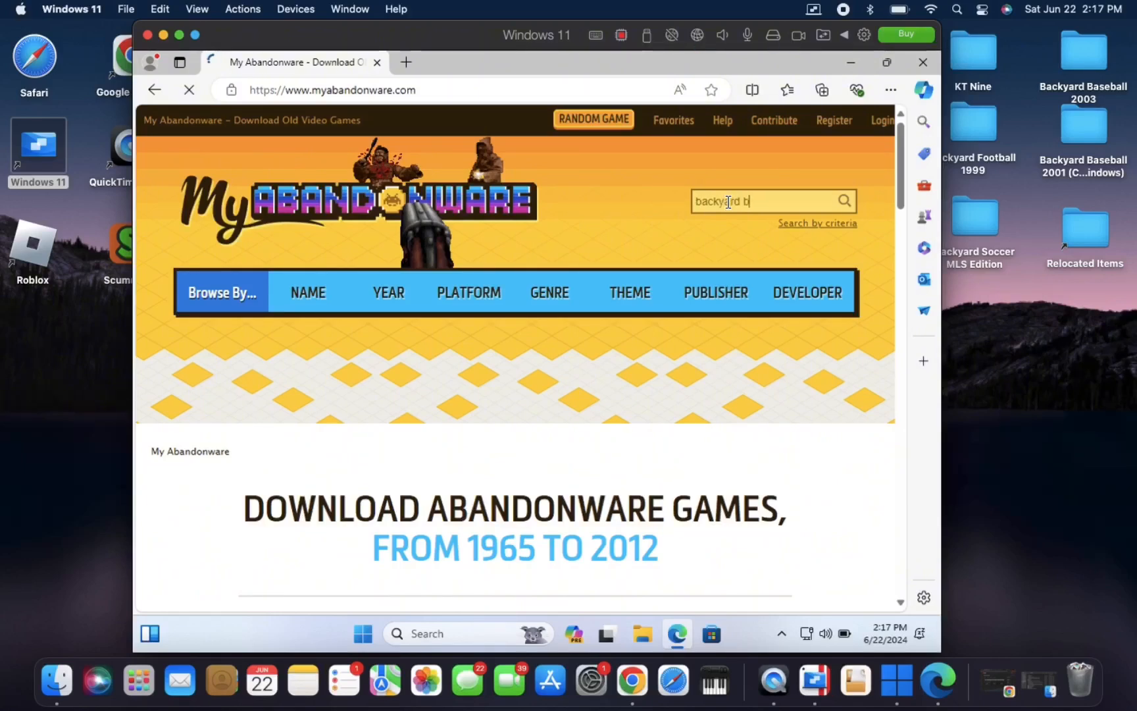
type("asket")
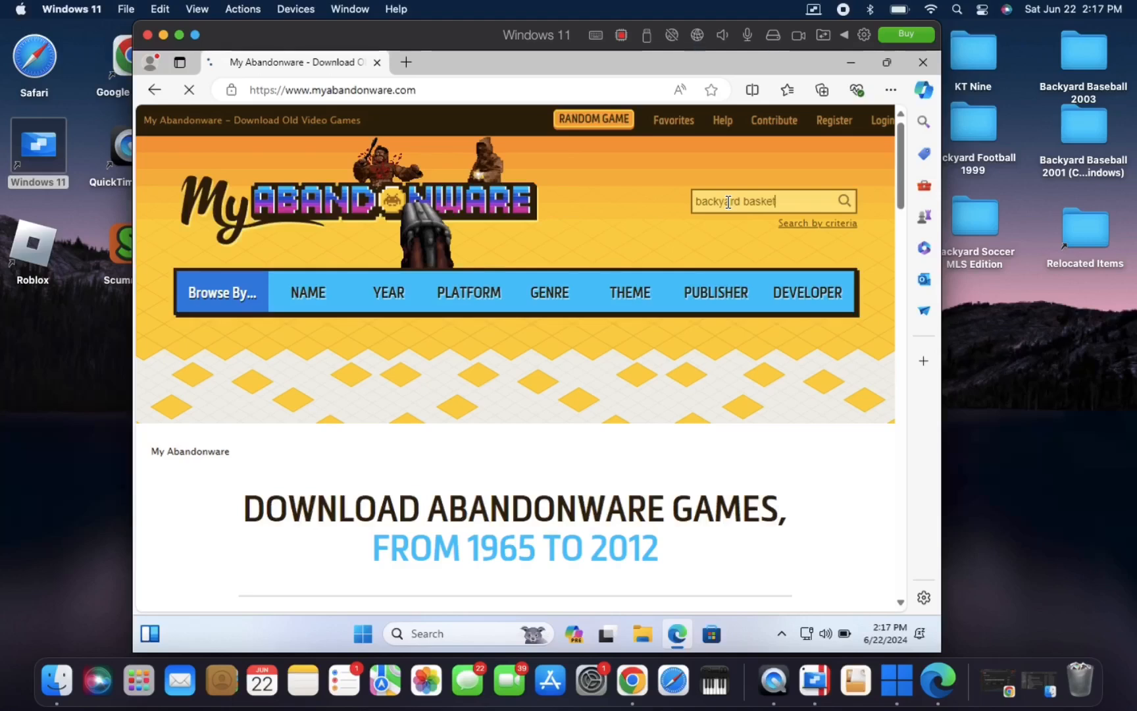
type("ball")
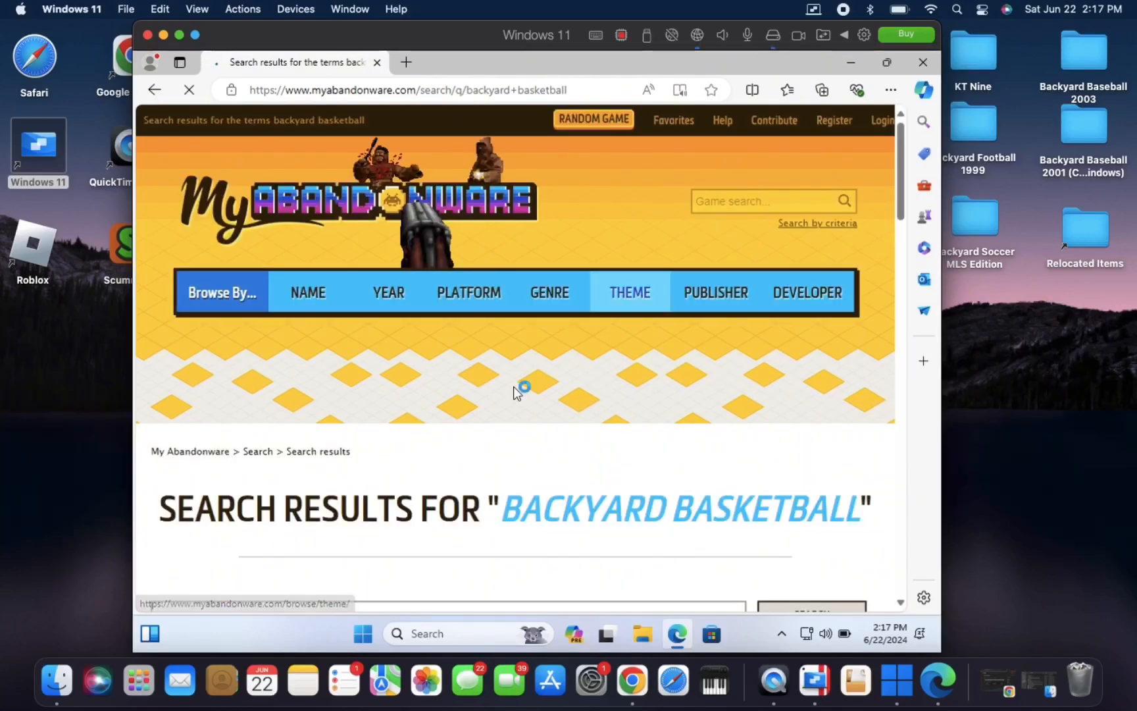
Open the BACKYARD BASKETBALL result and scroll to its 604 MB Download offer.
scroll("down", 3)
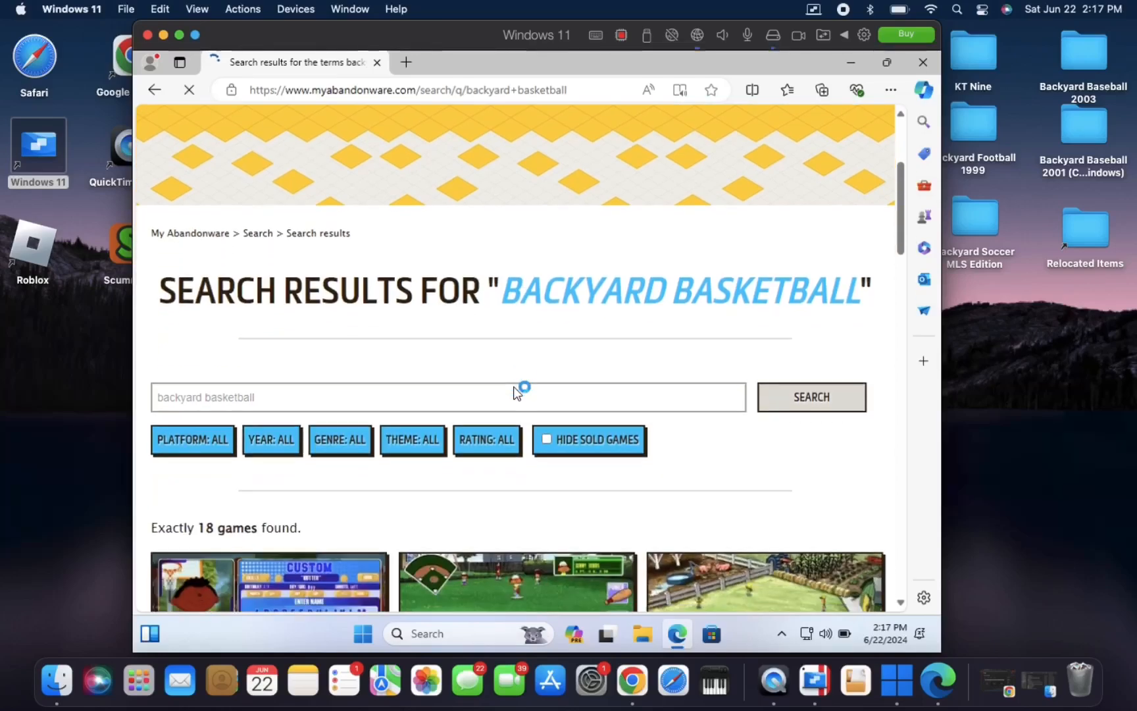
scroll("down", 3)
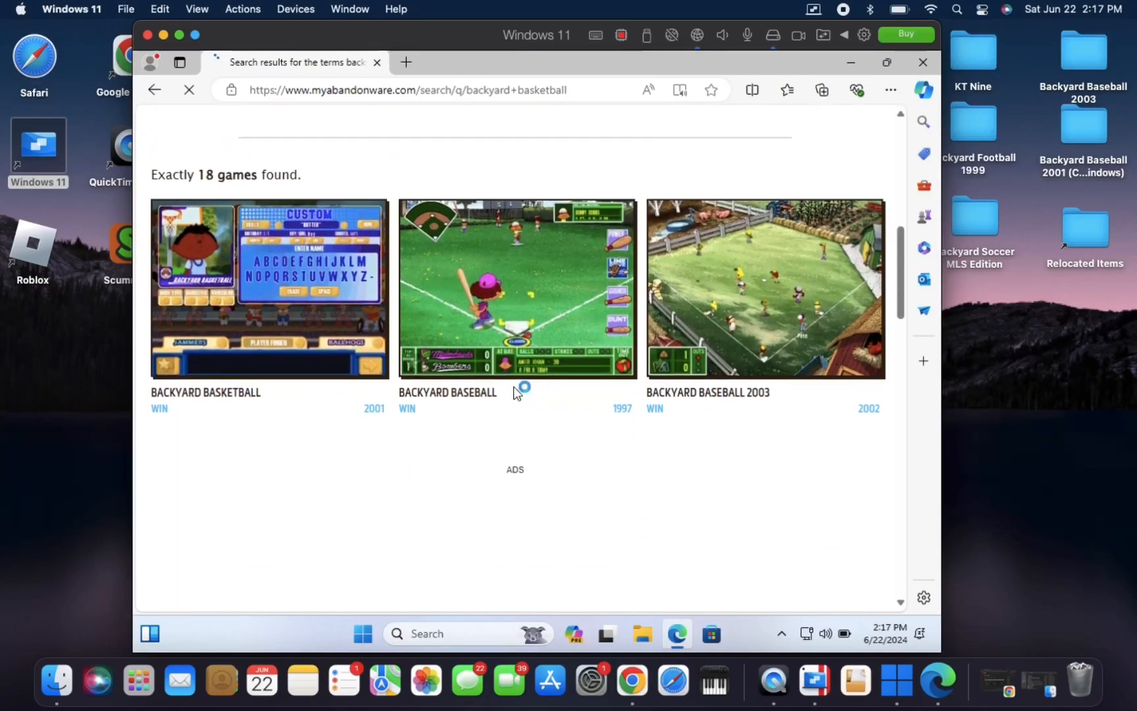
scroll("up", 3)
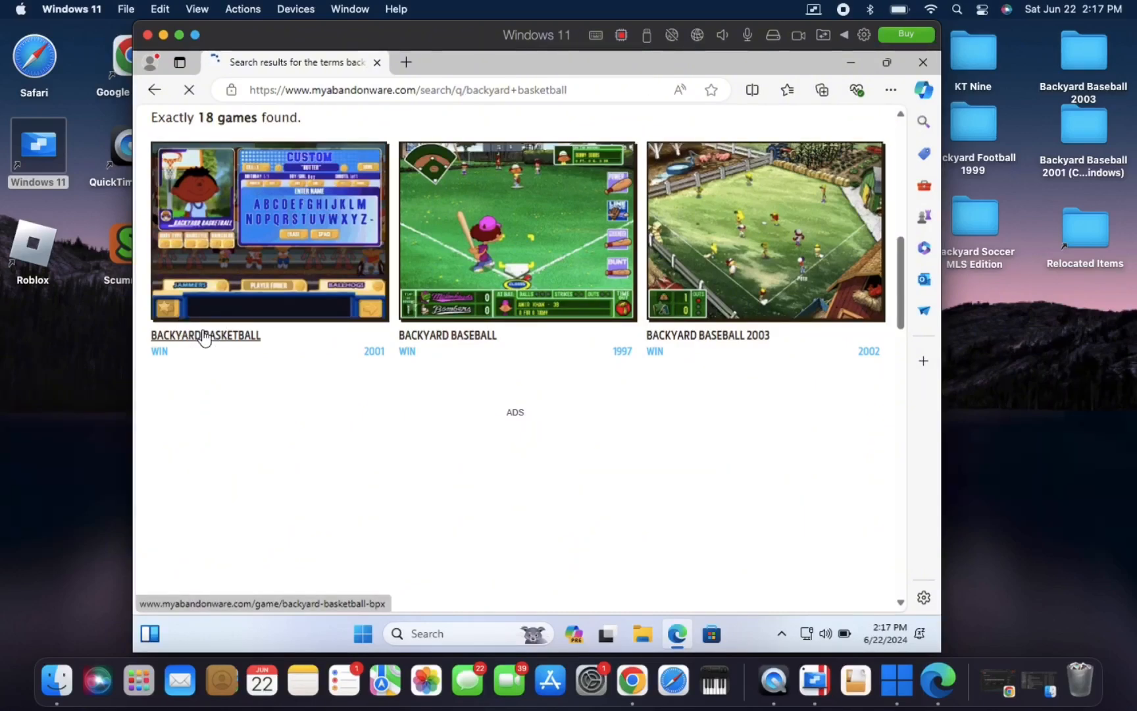
left_click(205, 335)
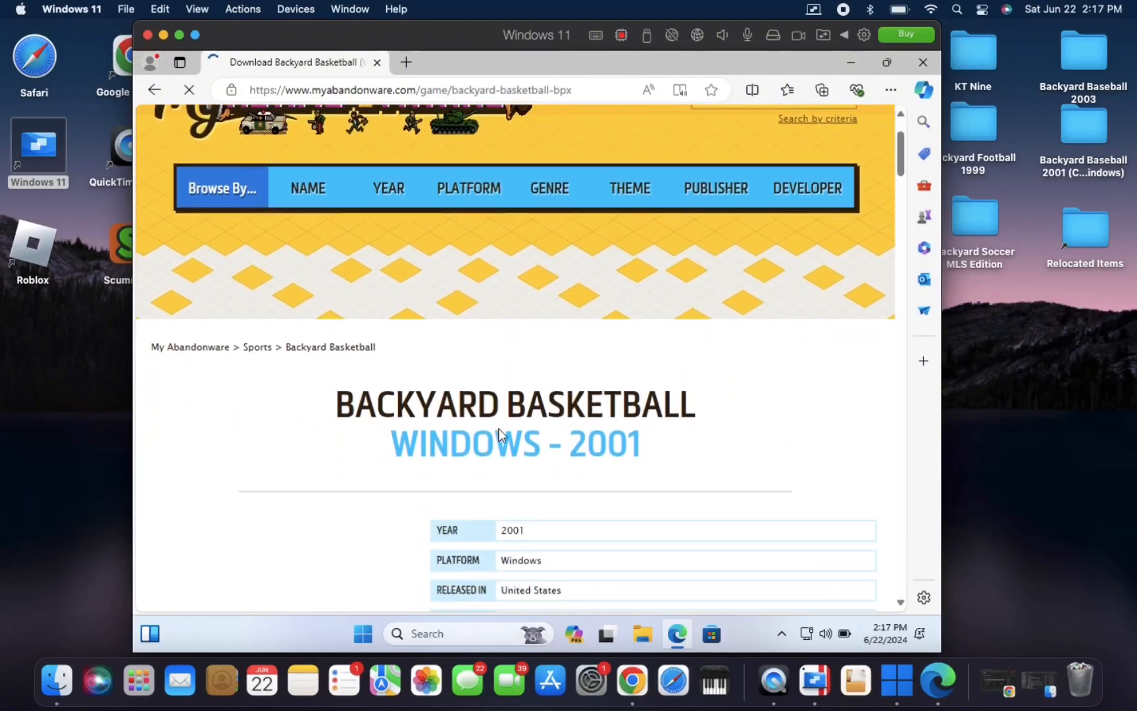
scroll("down", 3)
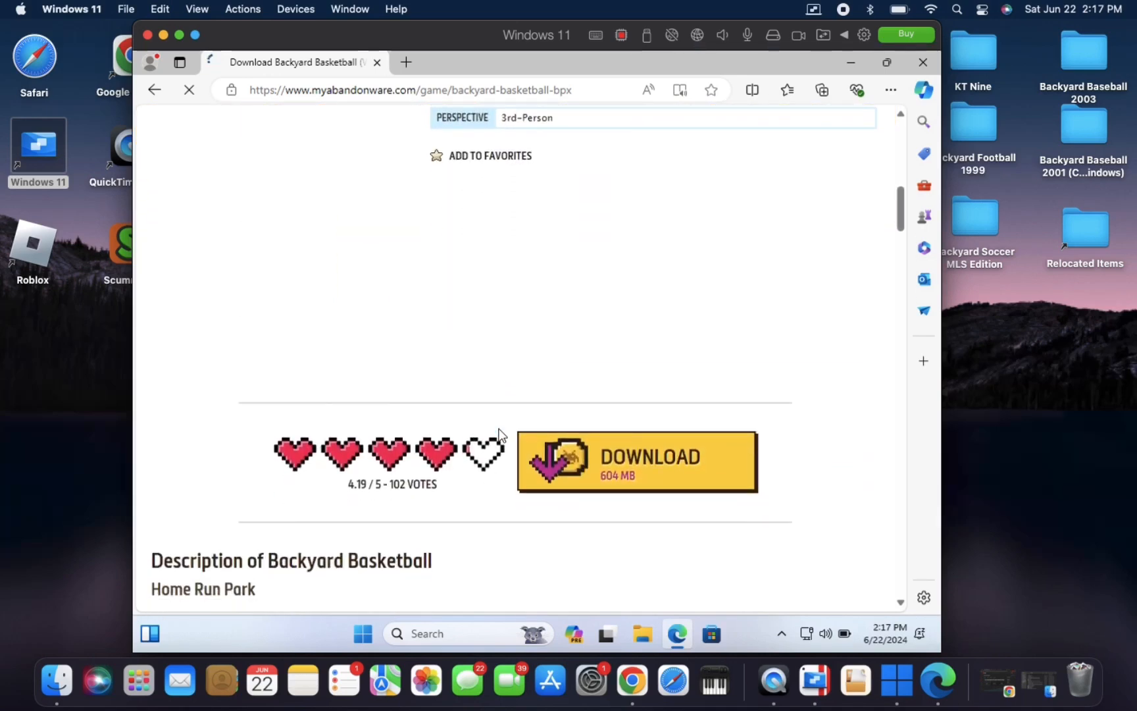
scroll("down", 3)
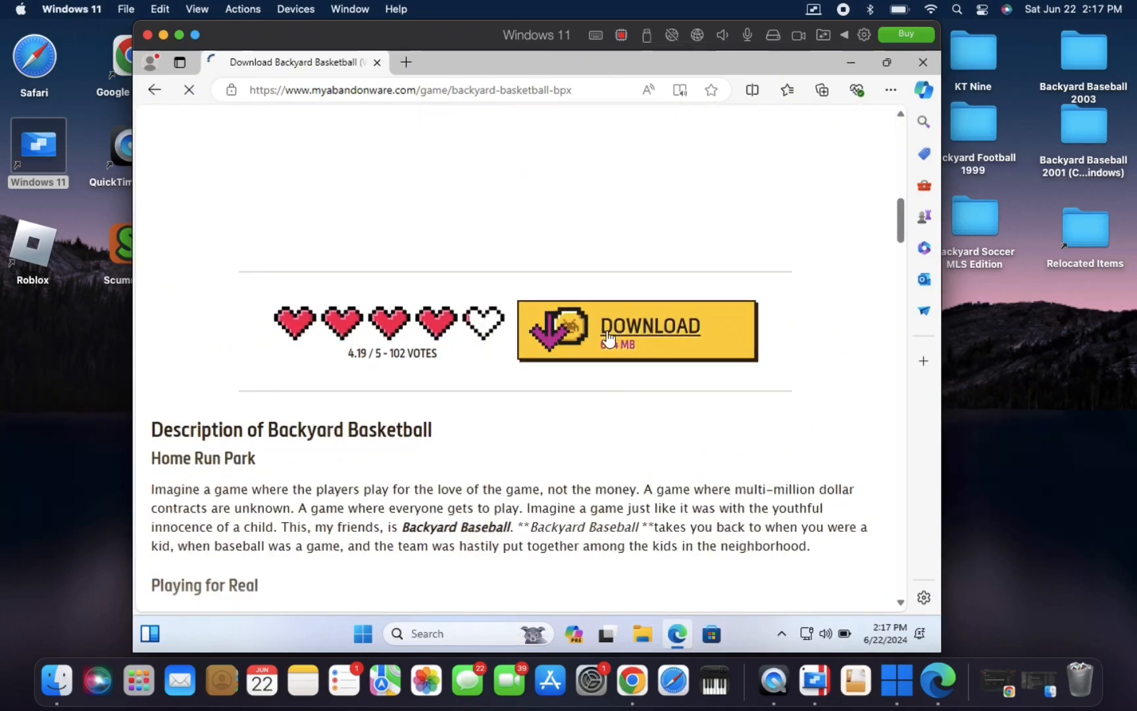
Download the Windows ISO version (604 MB) as Backyard-Basketball_Win_EN.zip.
left_click(636, 330)
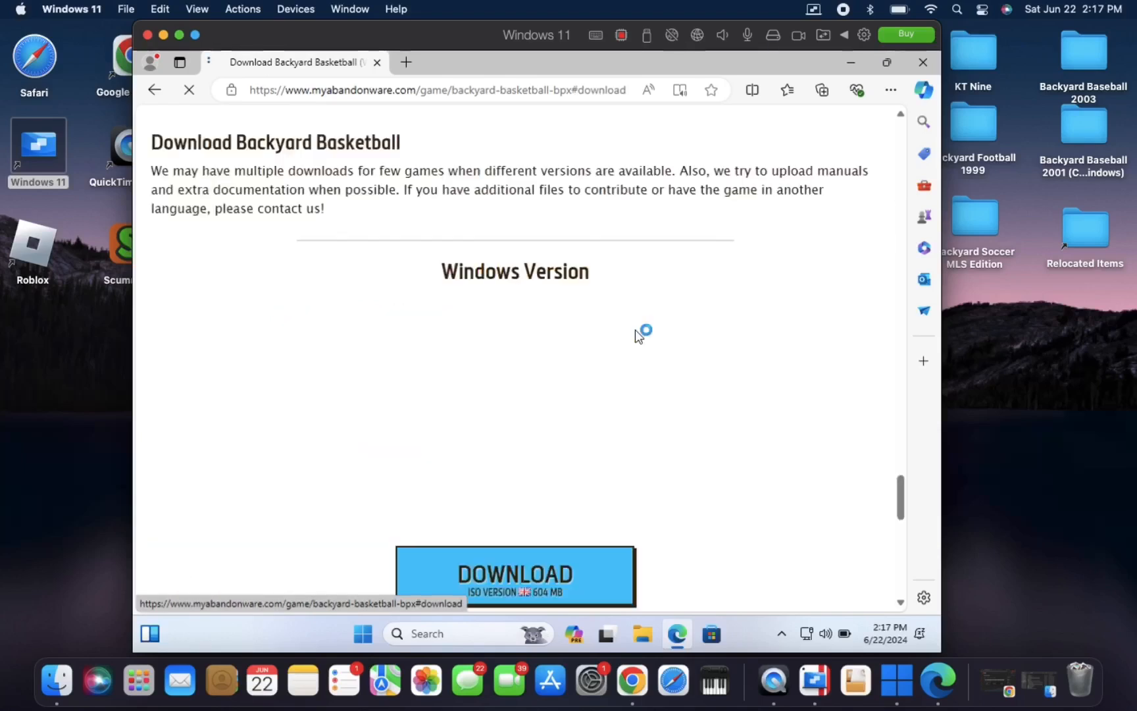
scroll("down", 3)
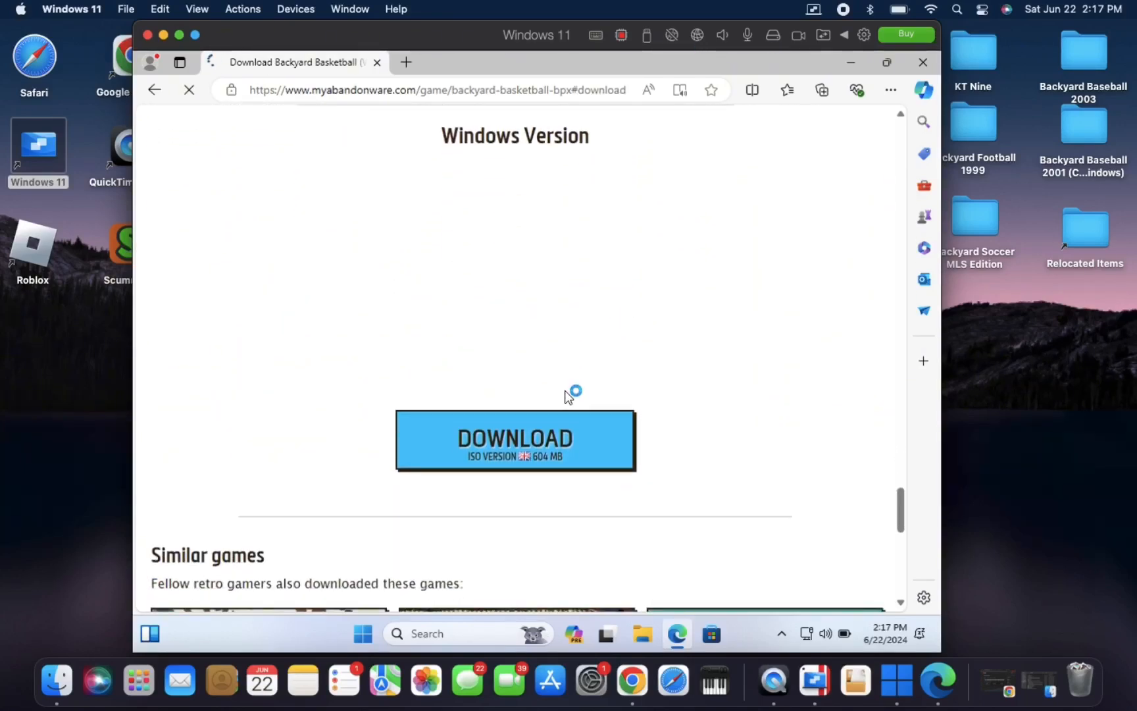
mouse_move(514, 446)
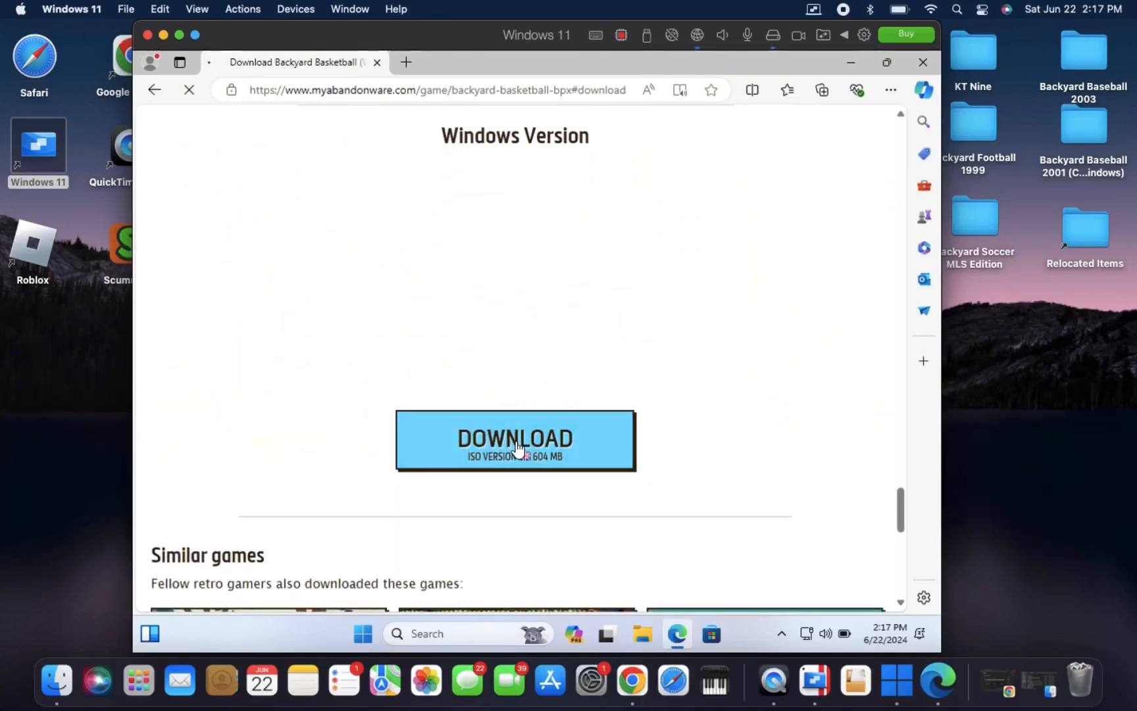
left_click(514, 438)
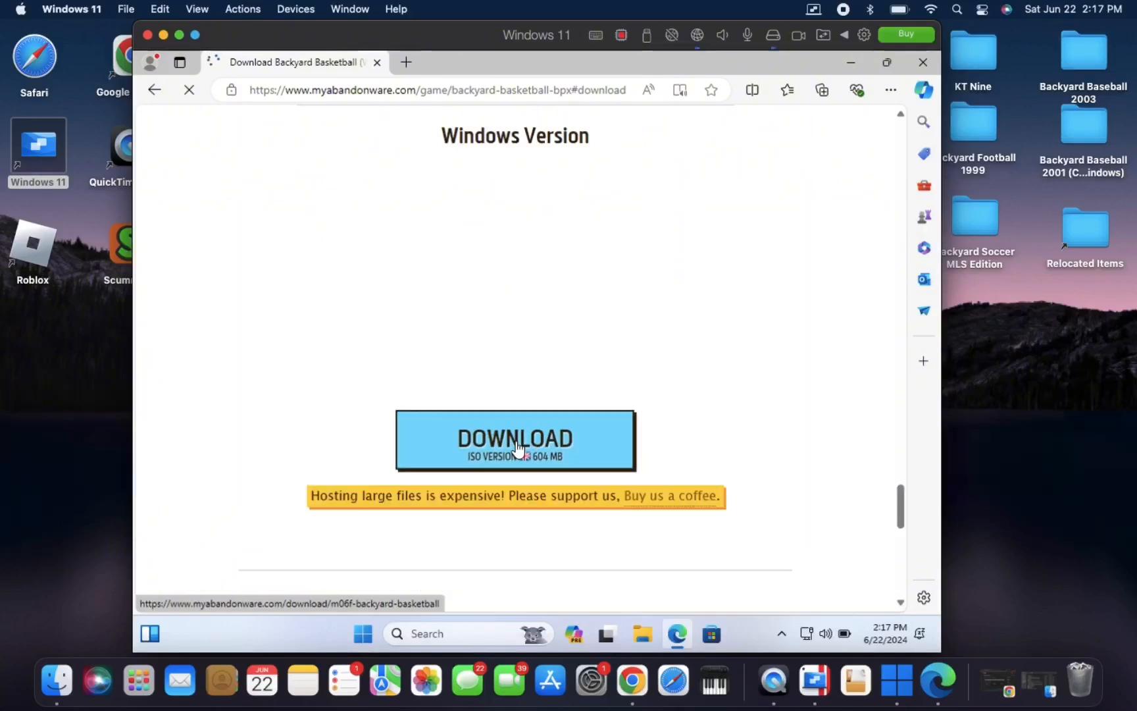
left_click(515, 439)
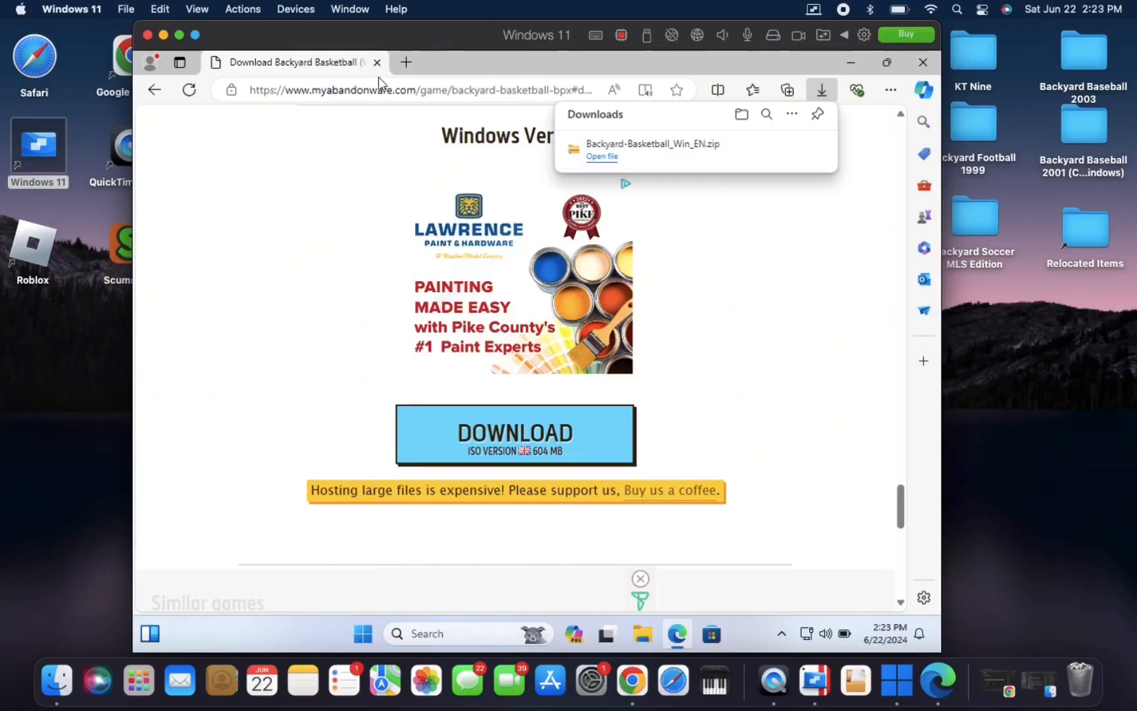
mouse_move(262, 90)
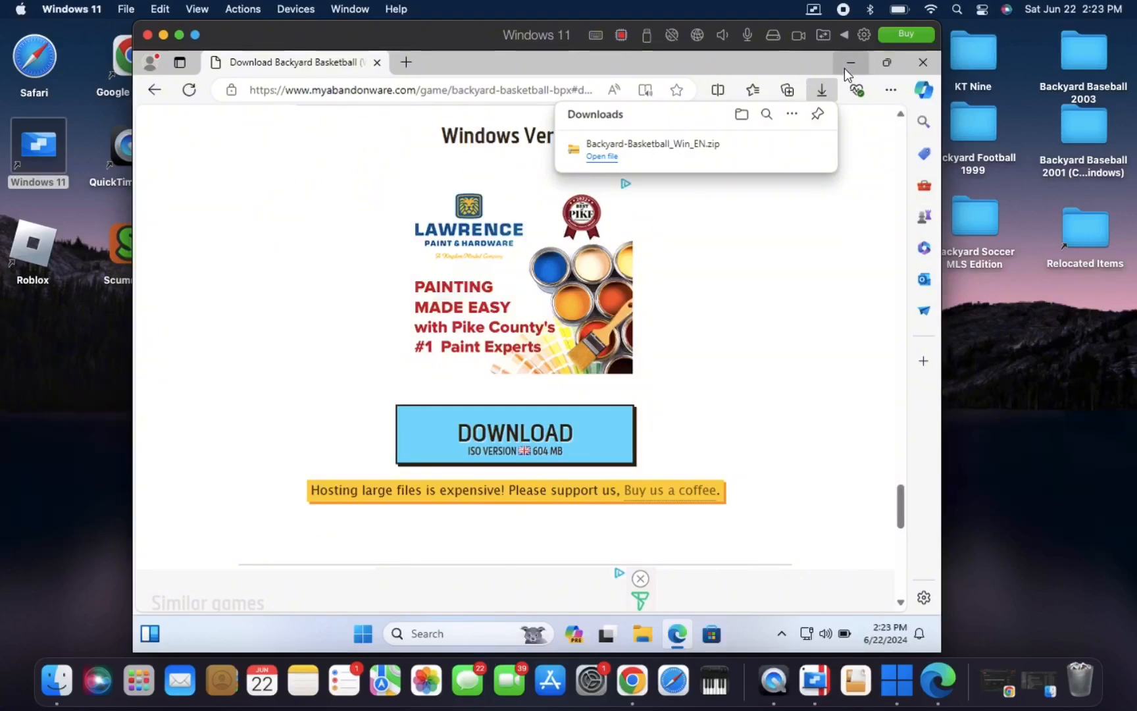
mouse_move(852, 63)
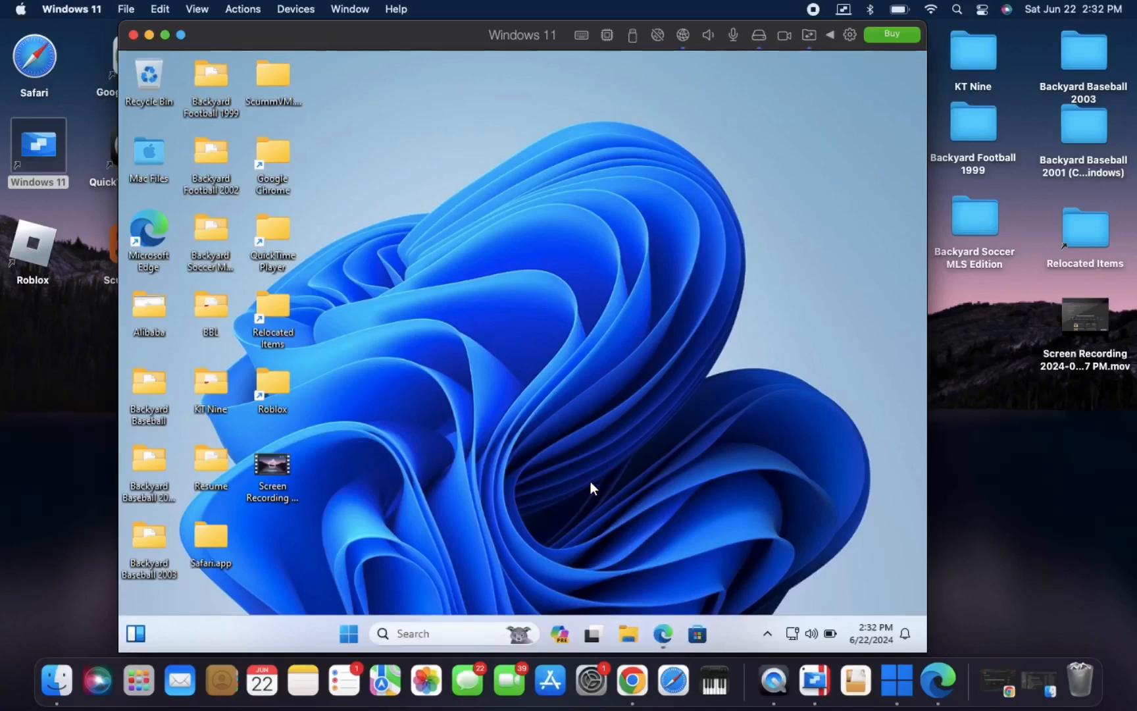
Open File Explorer from the Windows taskbar.
left_click(627, 633)
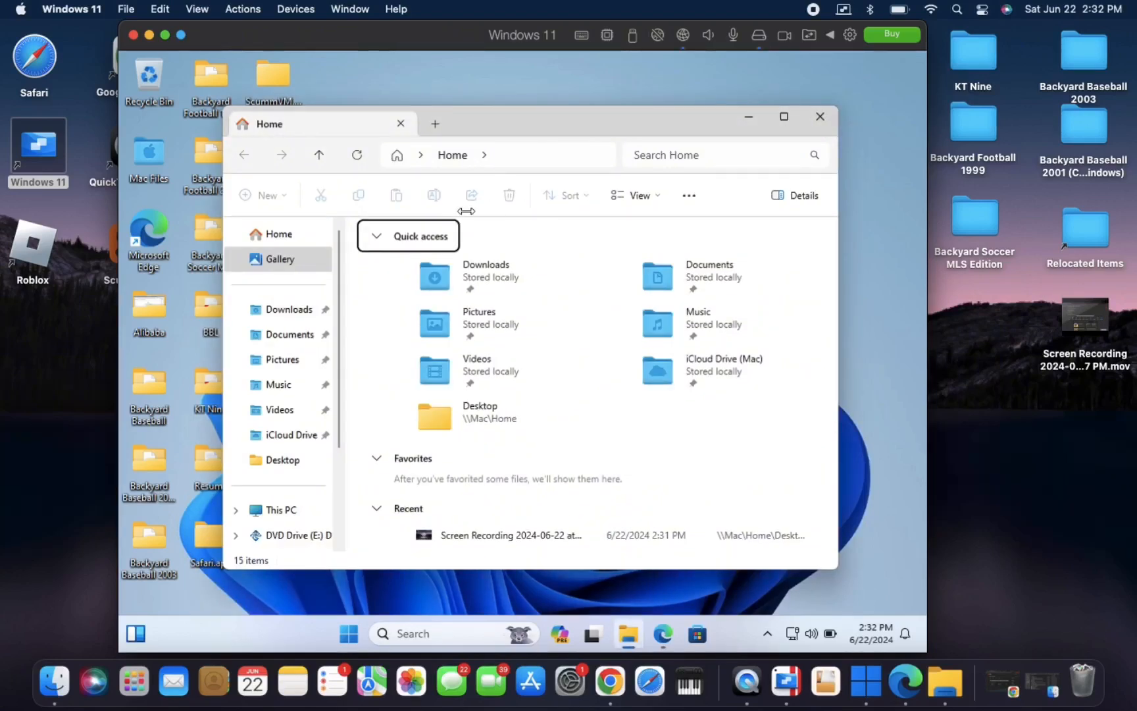
mouse_move(275, 314)
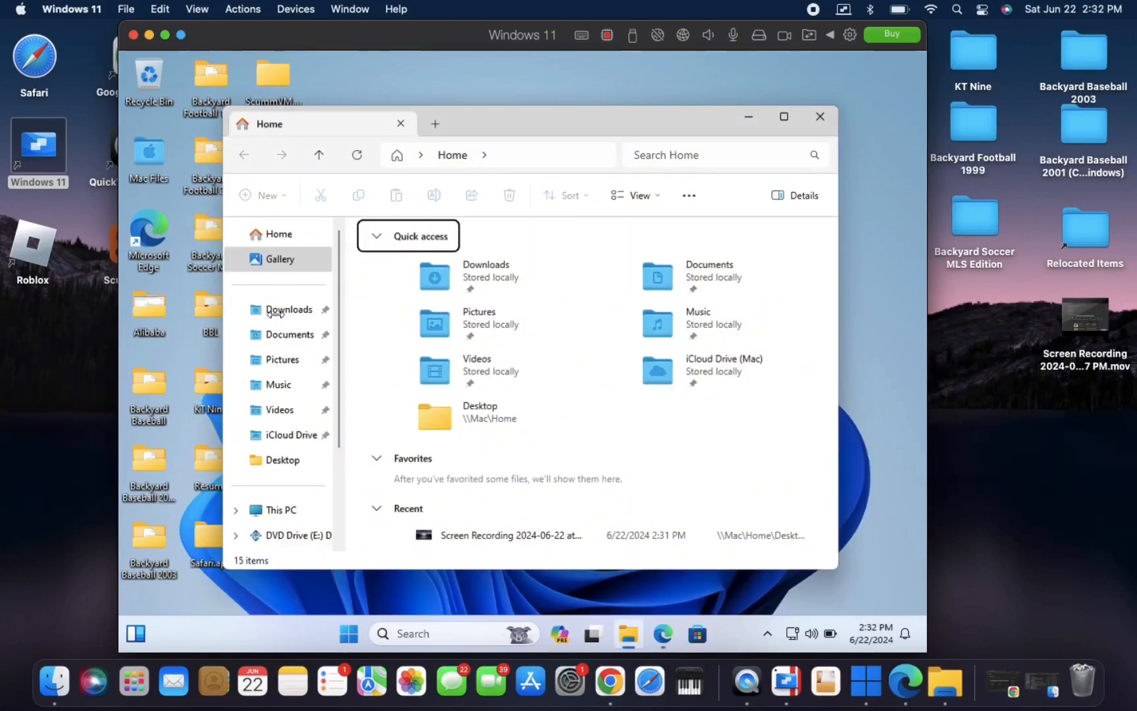
mouse_move(289, 308)
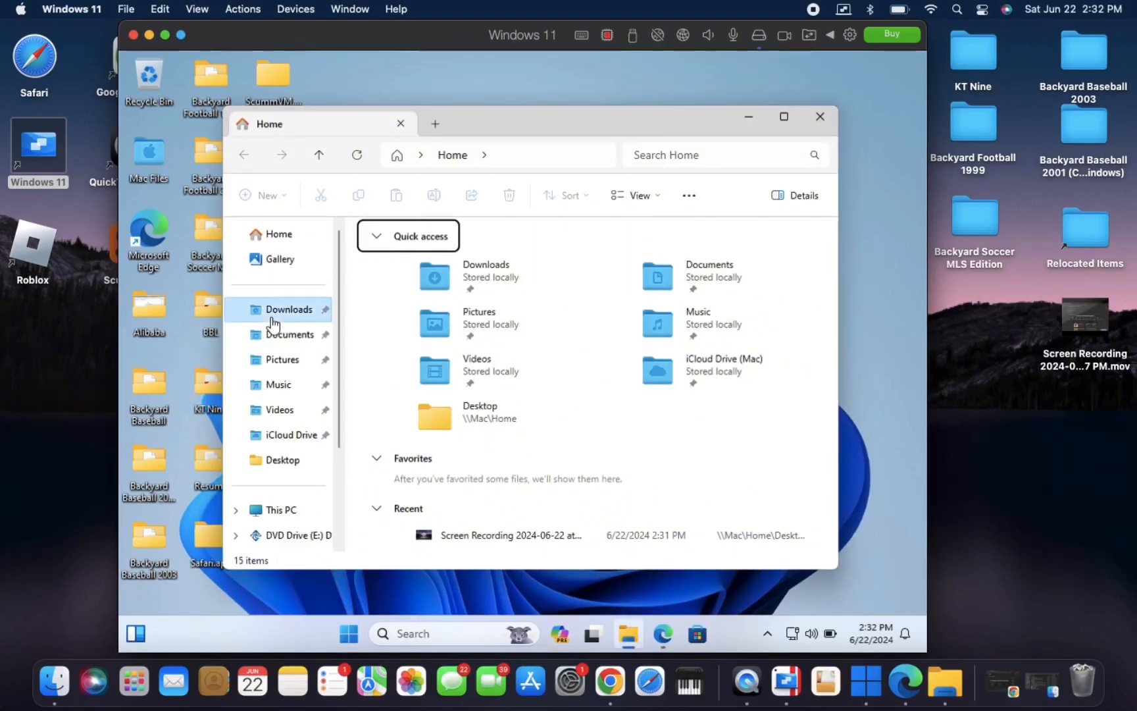
Open the Backyard-Basketball_Win_EN zip from Downloads to see its disc image.
left_click(289, 309)
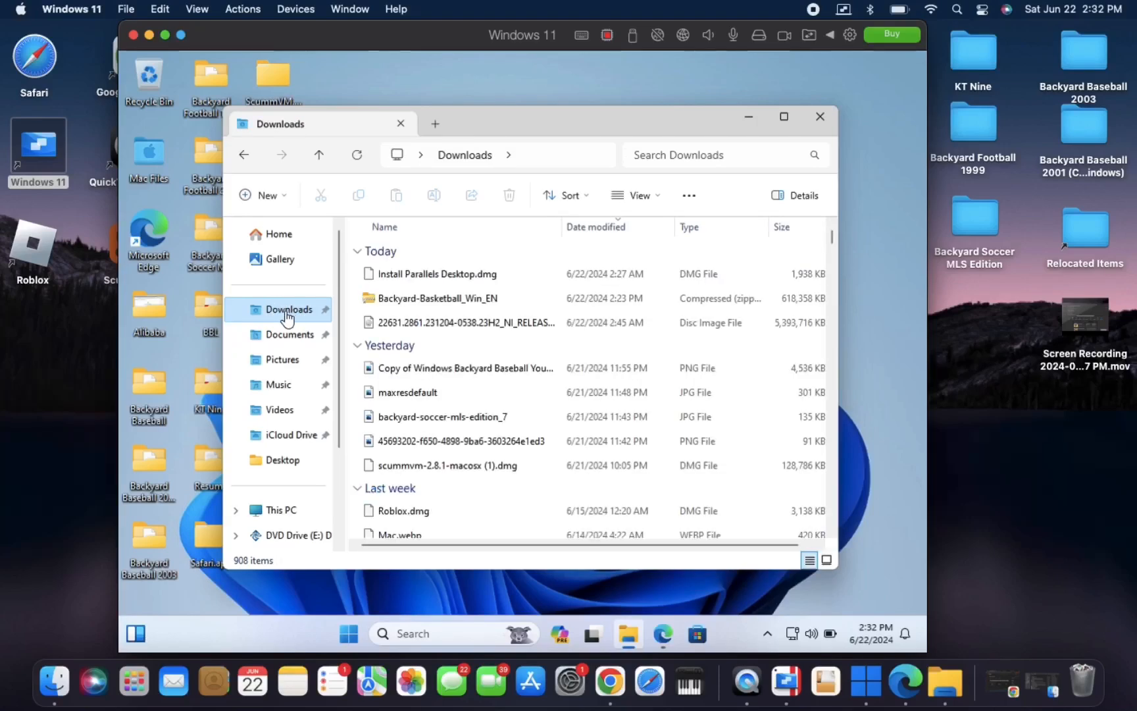
mouse_move(458, 298)
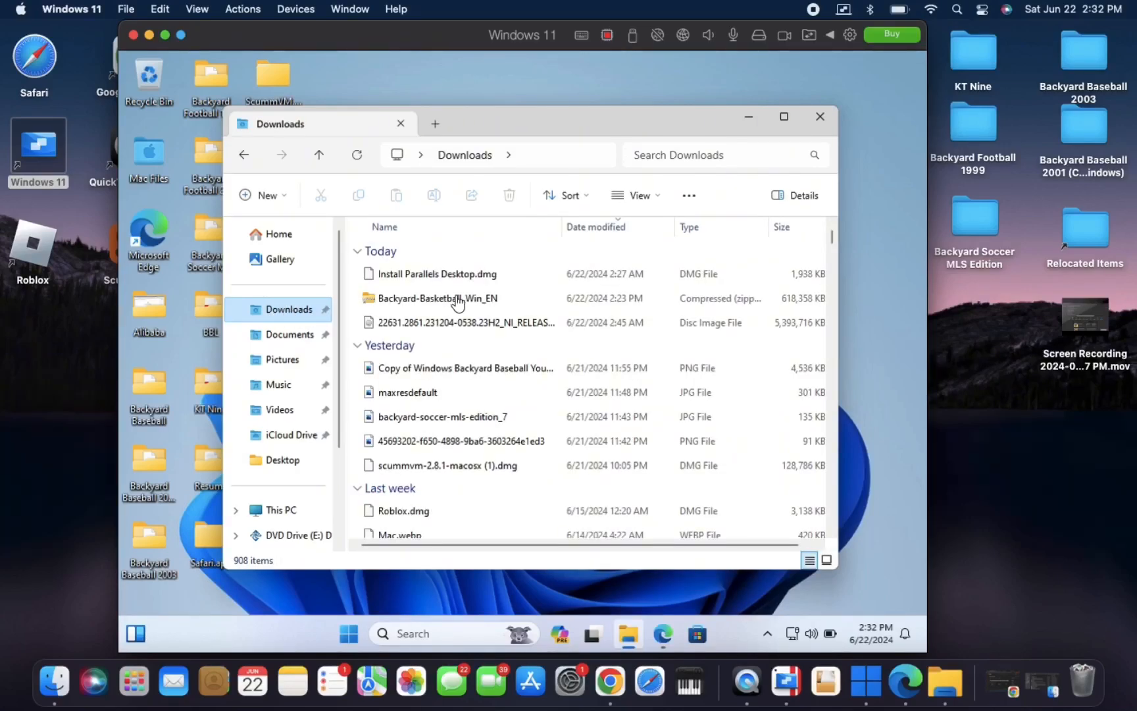
mouse_move(442, 305)
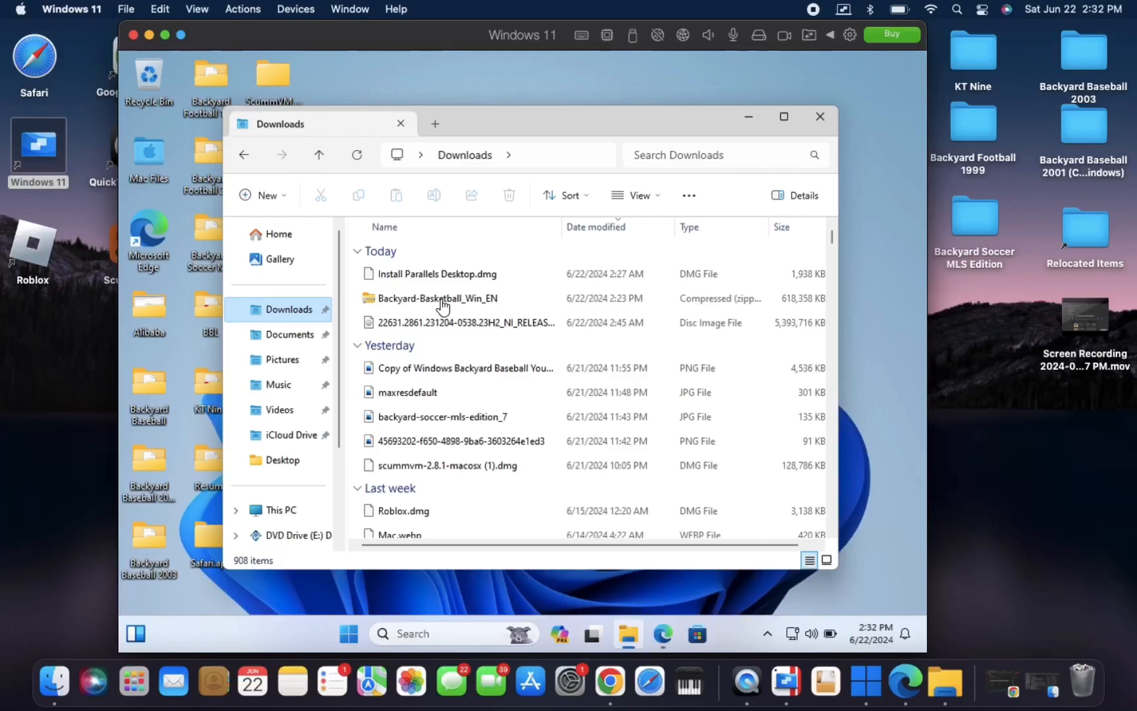
double_click(438, 298)
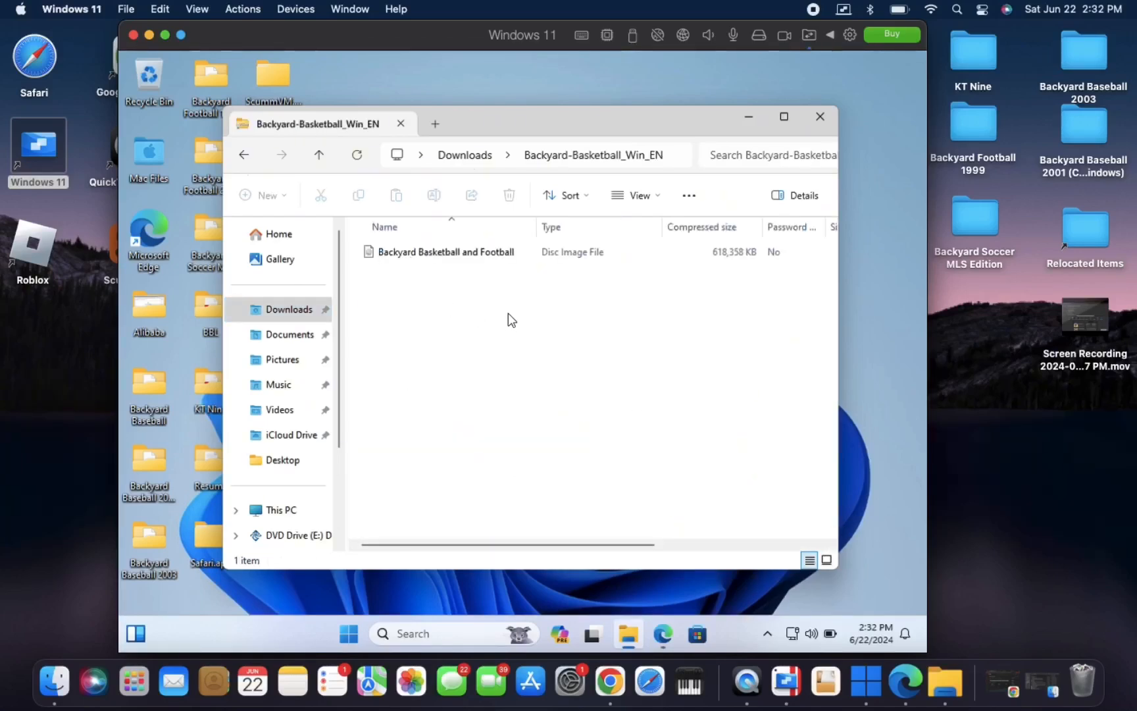
mouse_move(464, 258)
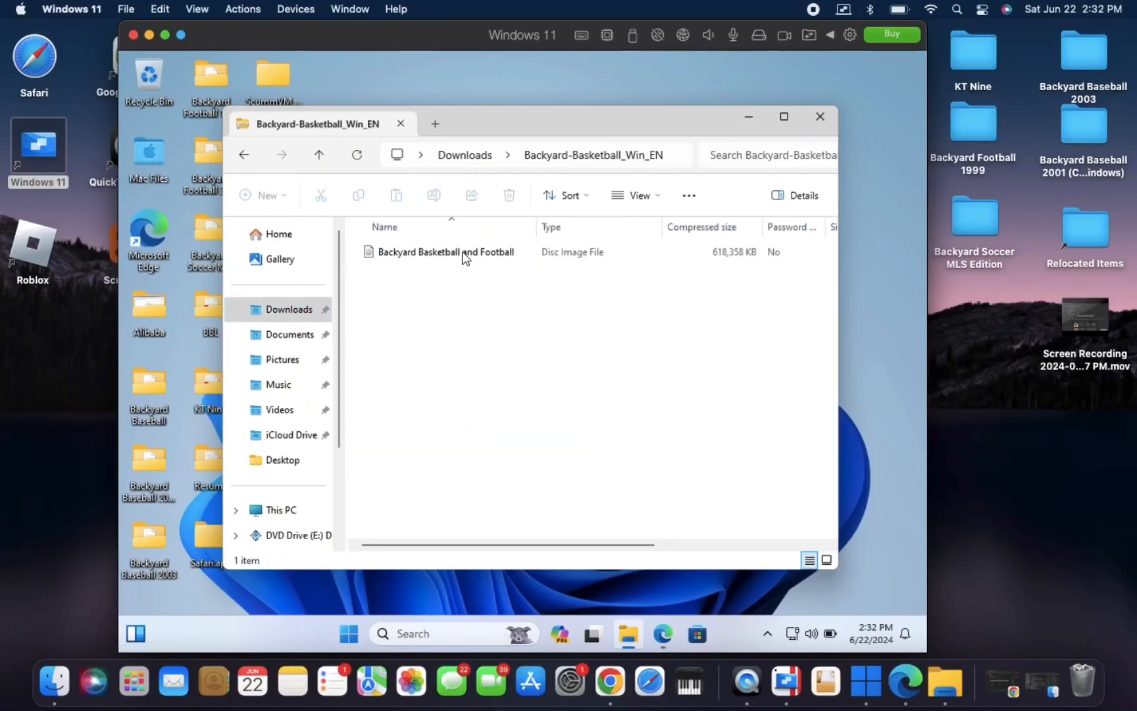
Mount the Backyard Basketball and Football image as drive I: and dismiss AutoPlay.
right_click(446, 251)
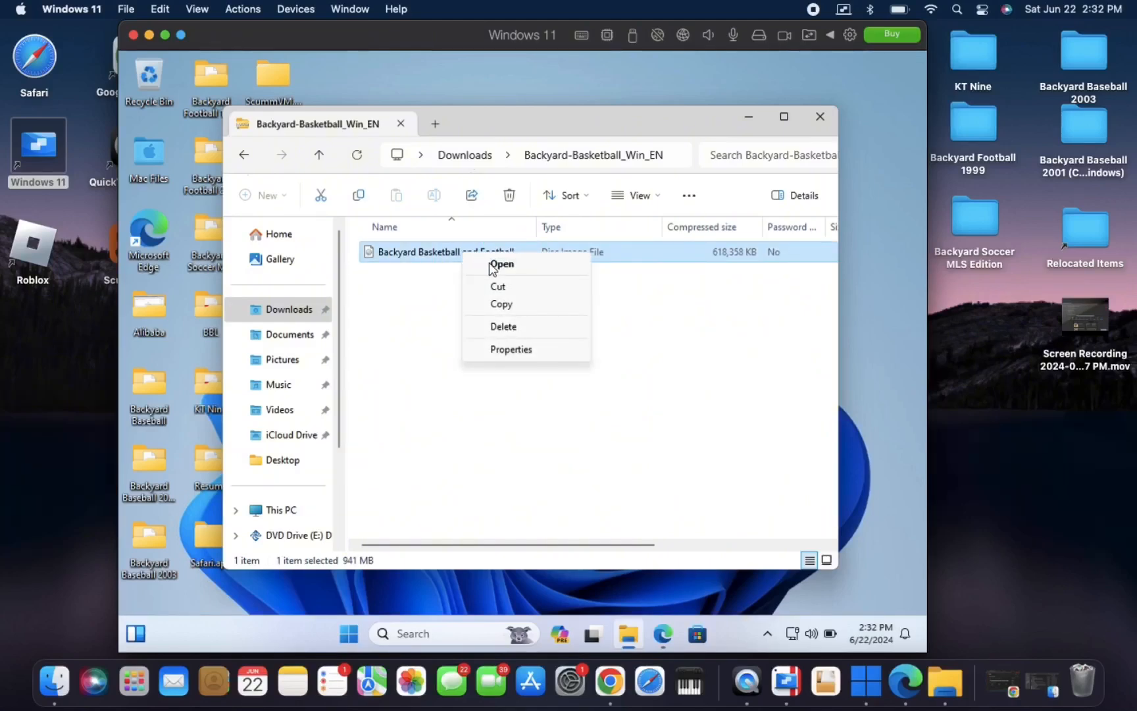
left_click(502, 264)
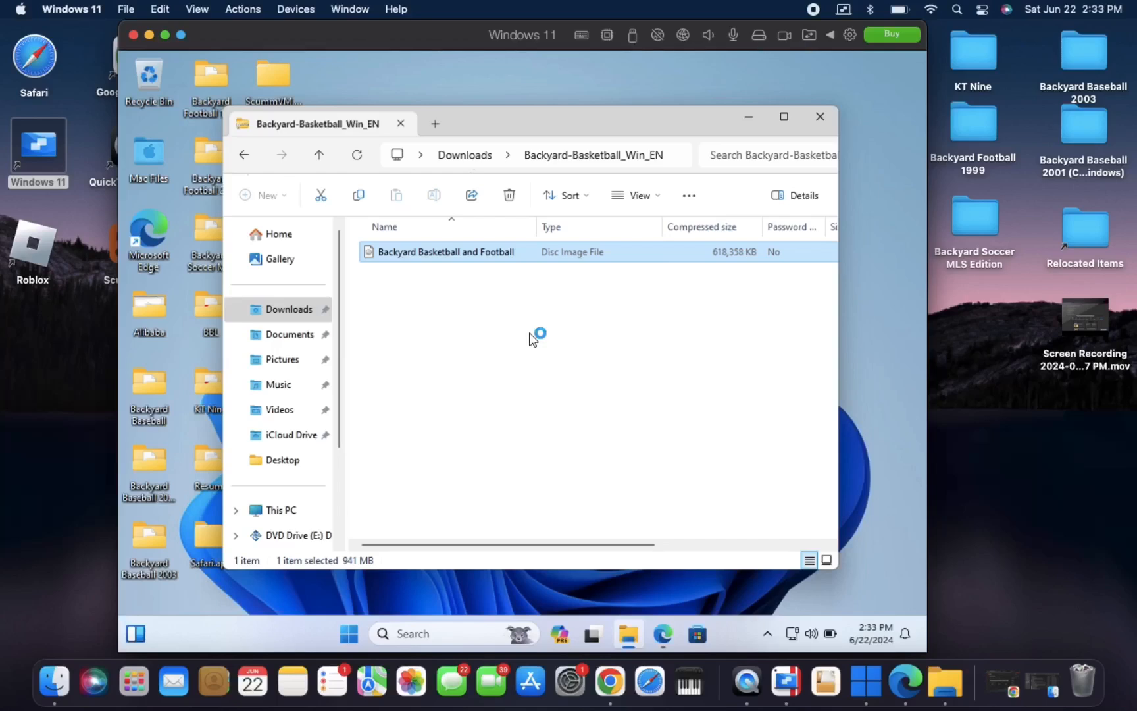
double_click(448, 251)
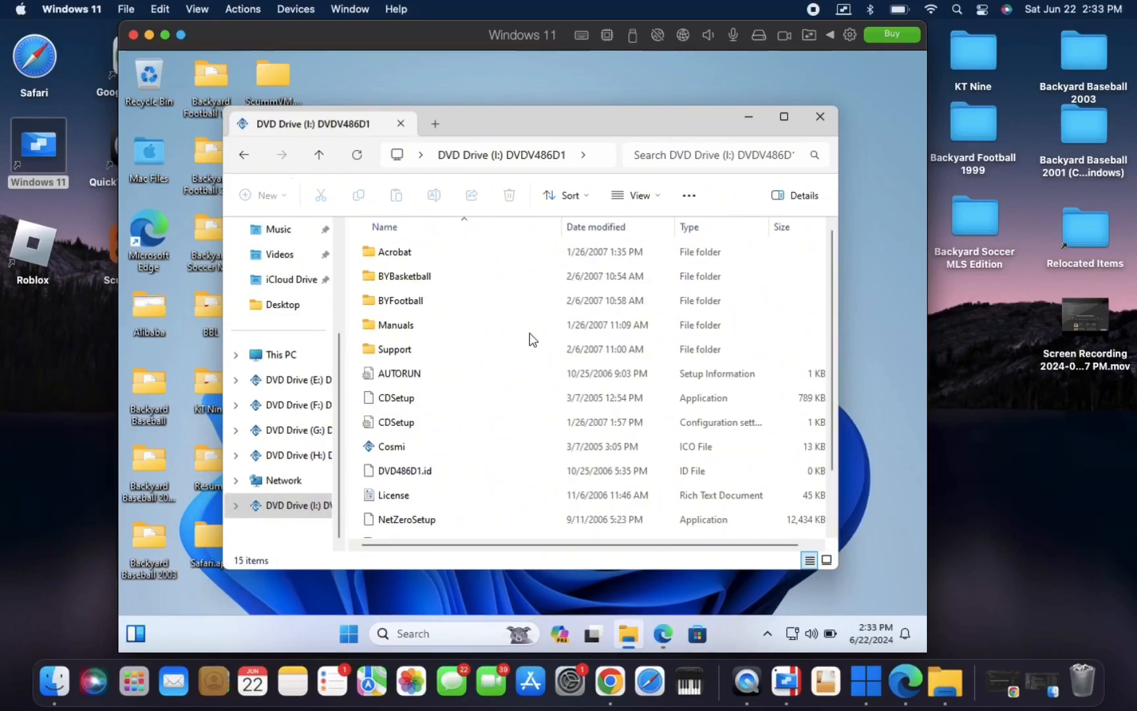
mouse_move(445, 283)
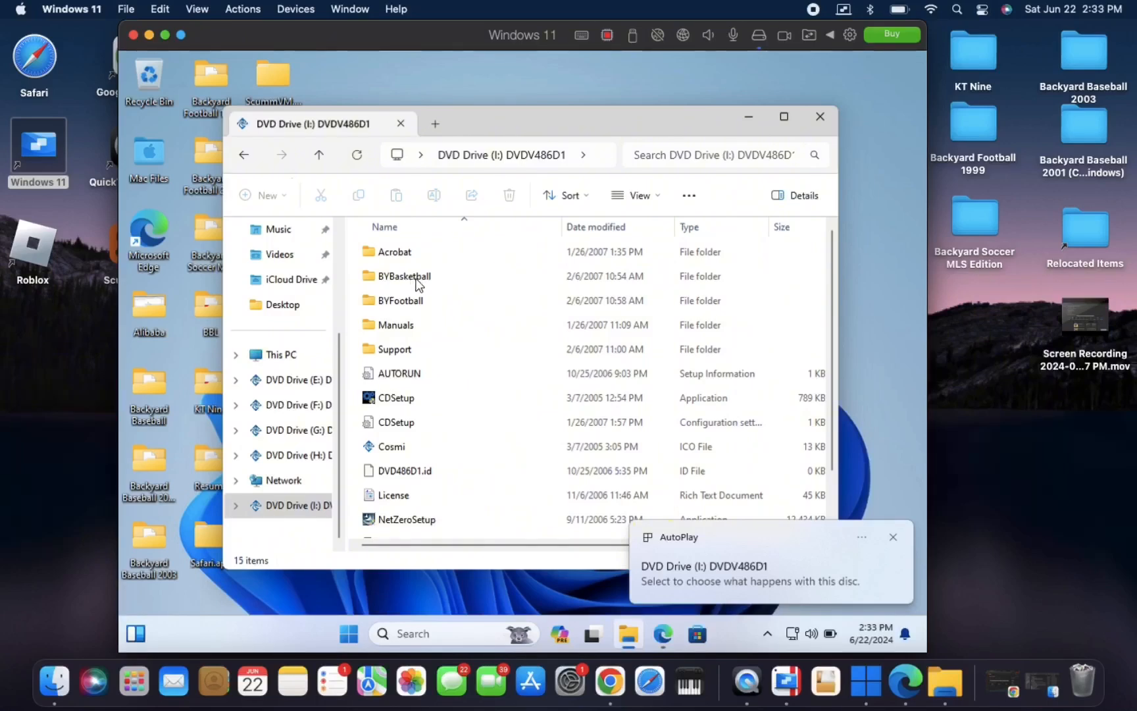
left_click(894, 537)
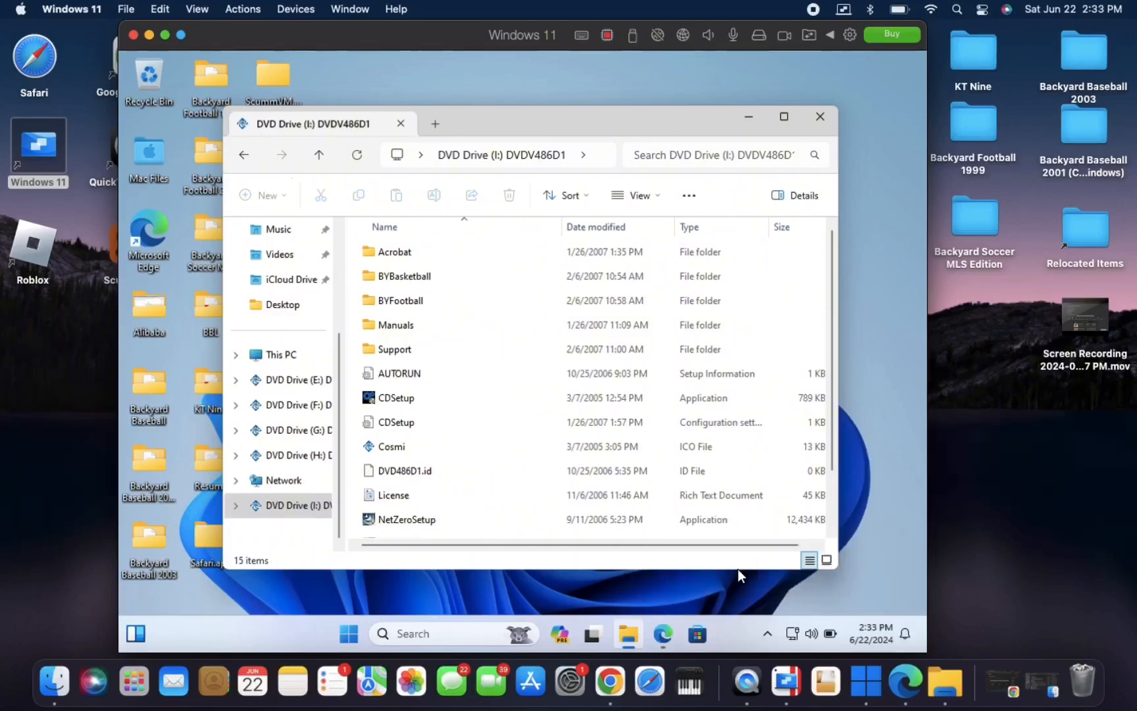
mouse_move(420, 283)
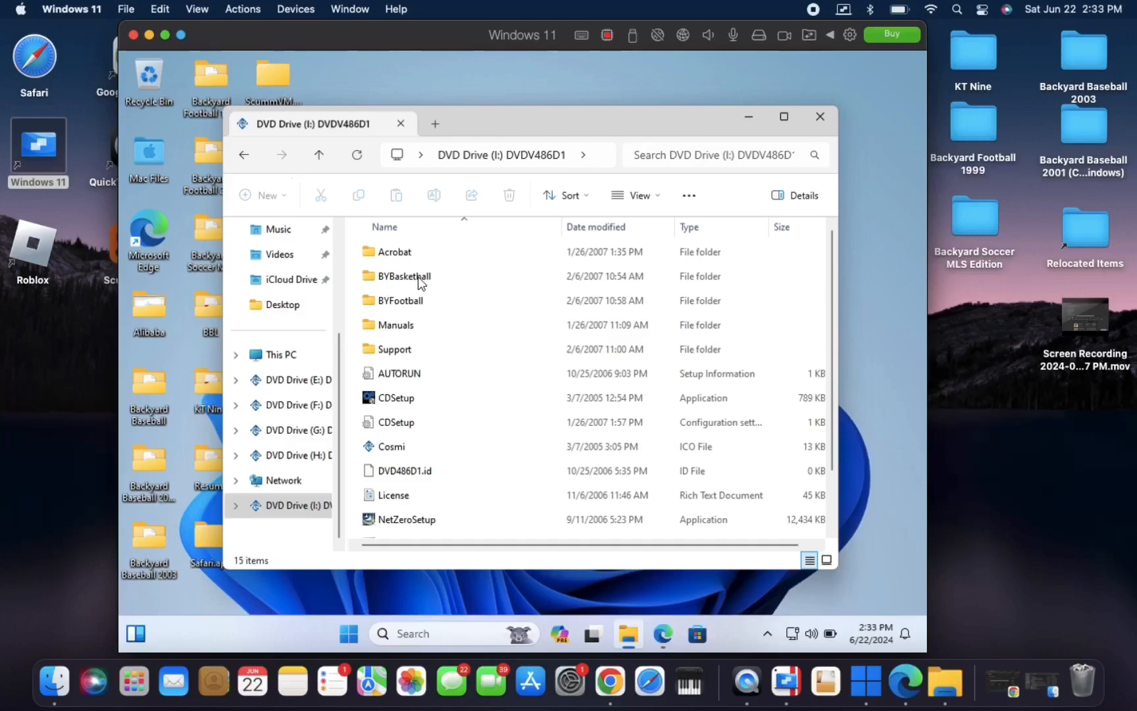
Run the Autorun application inside the disc's BYBasketball folder.
double_click(405, 275)
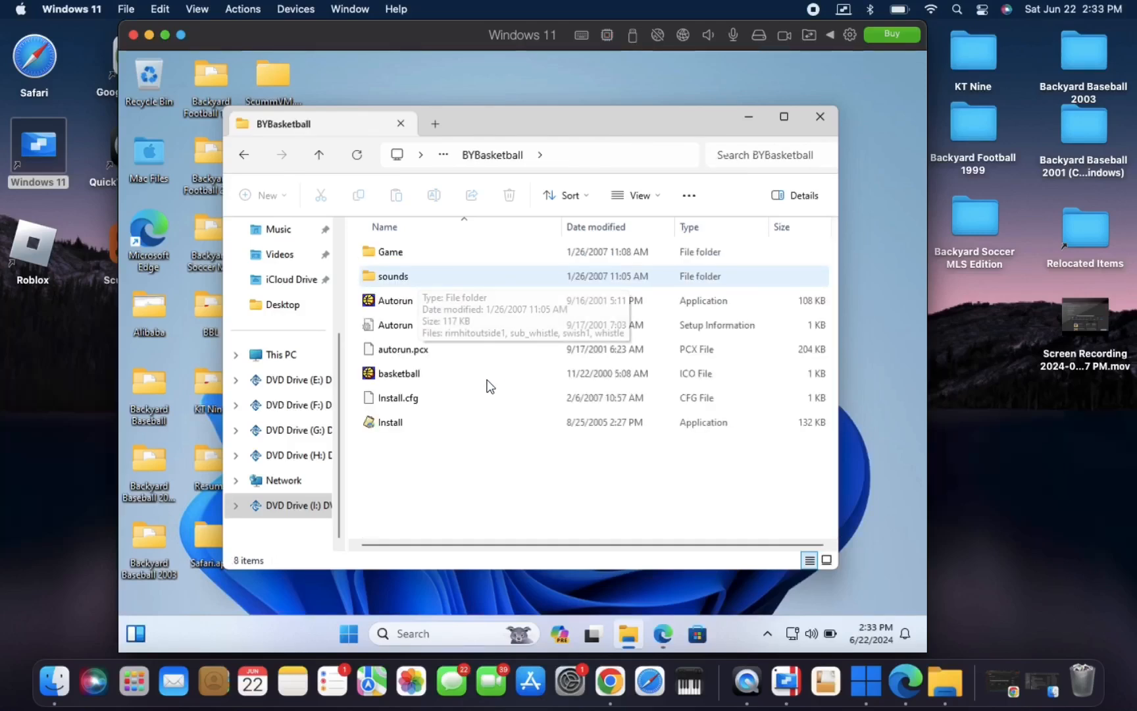
mouse_move(403, 316)
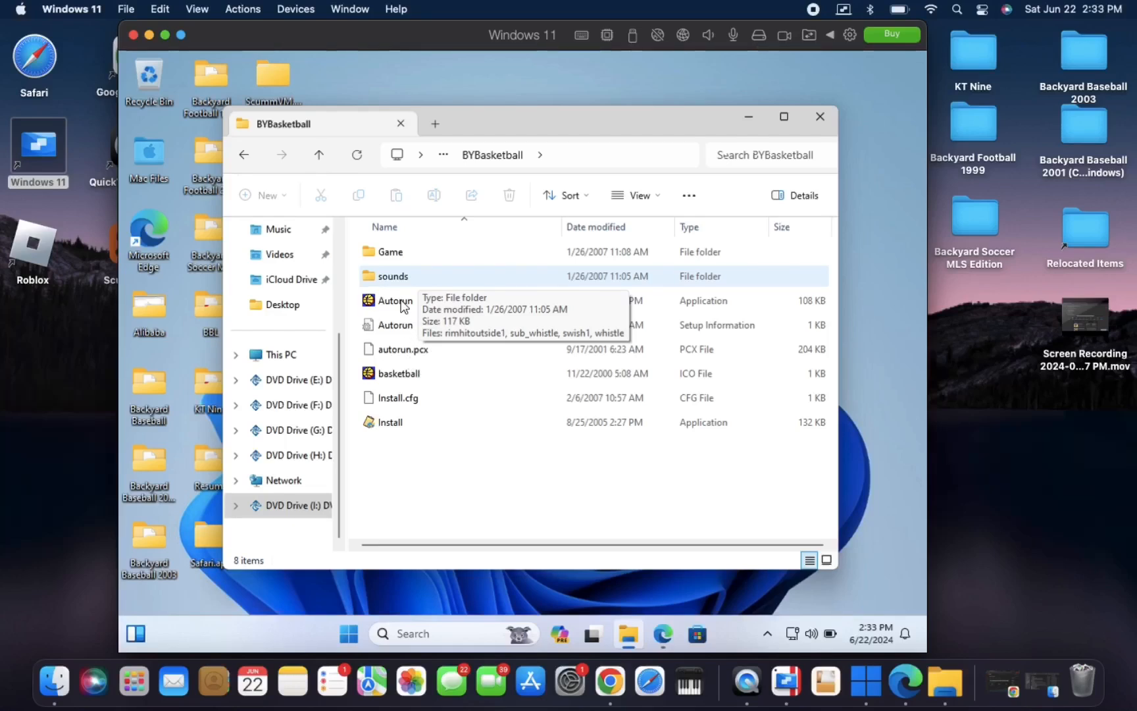
left_click(396, 300)
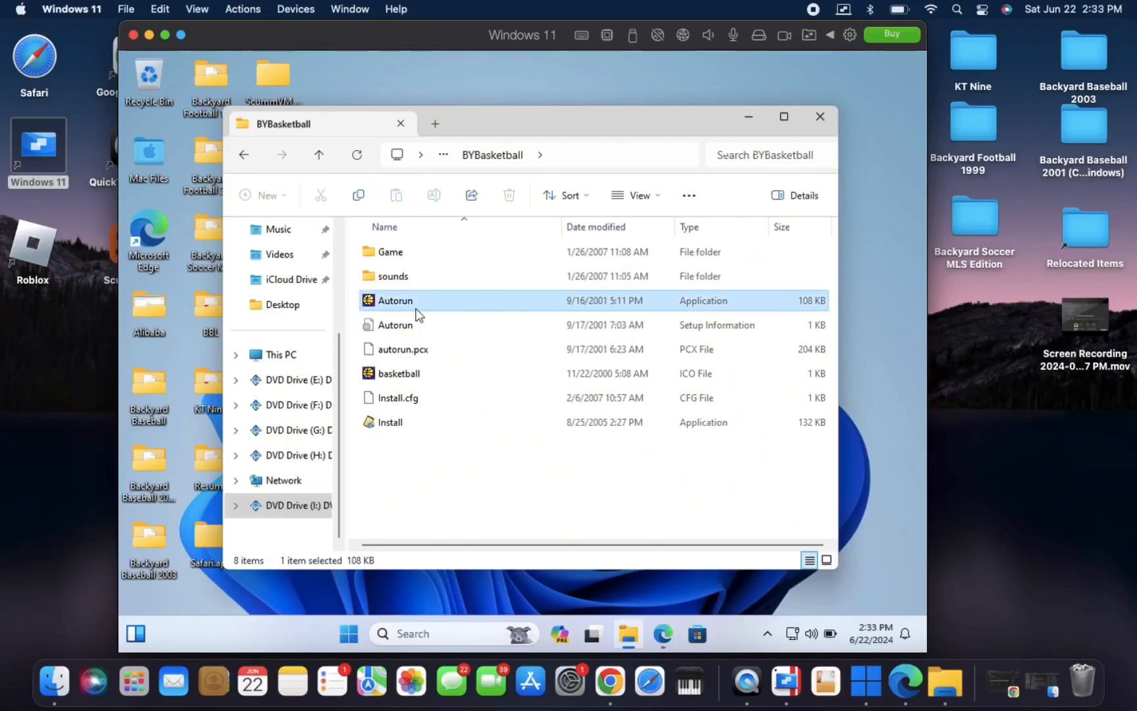
mouse_move(432, 310)
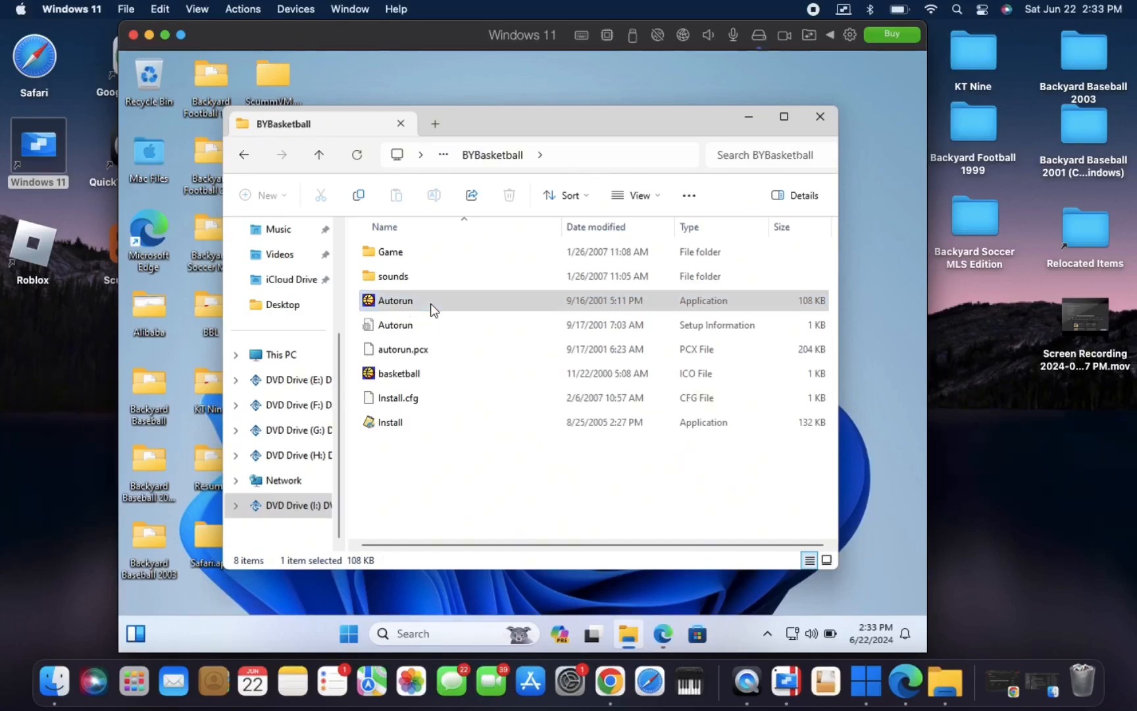
mouse_move(491, 346)
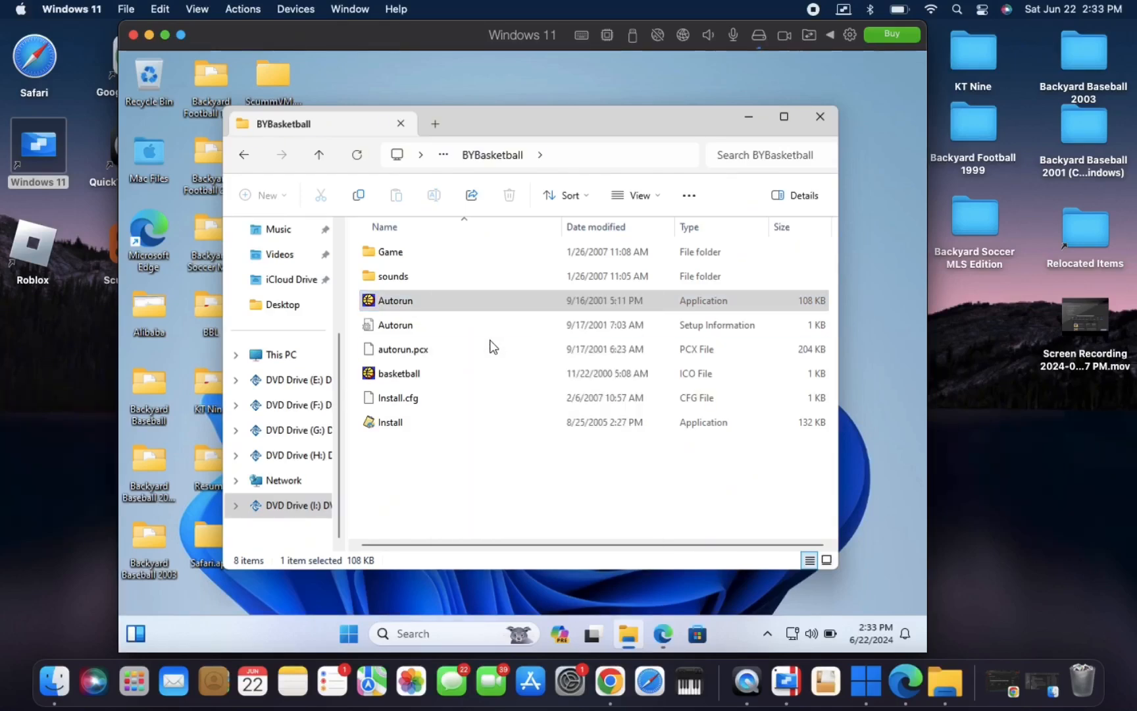
double_click(395, 300)
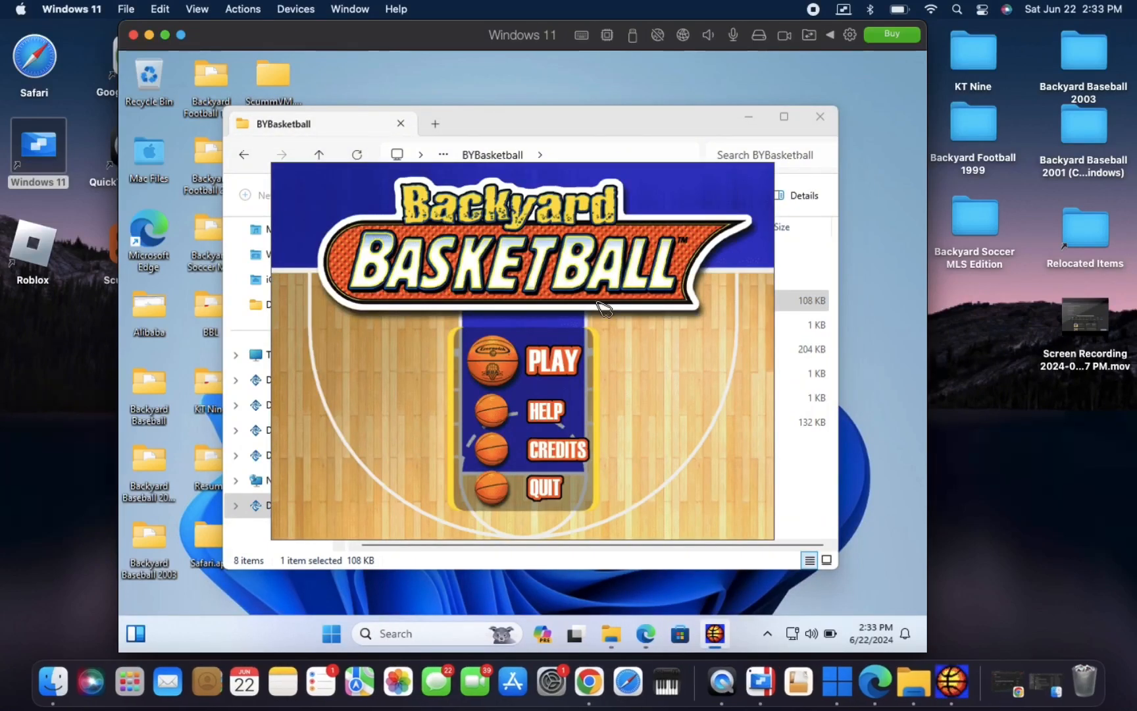
mouse_move(555, 370)
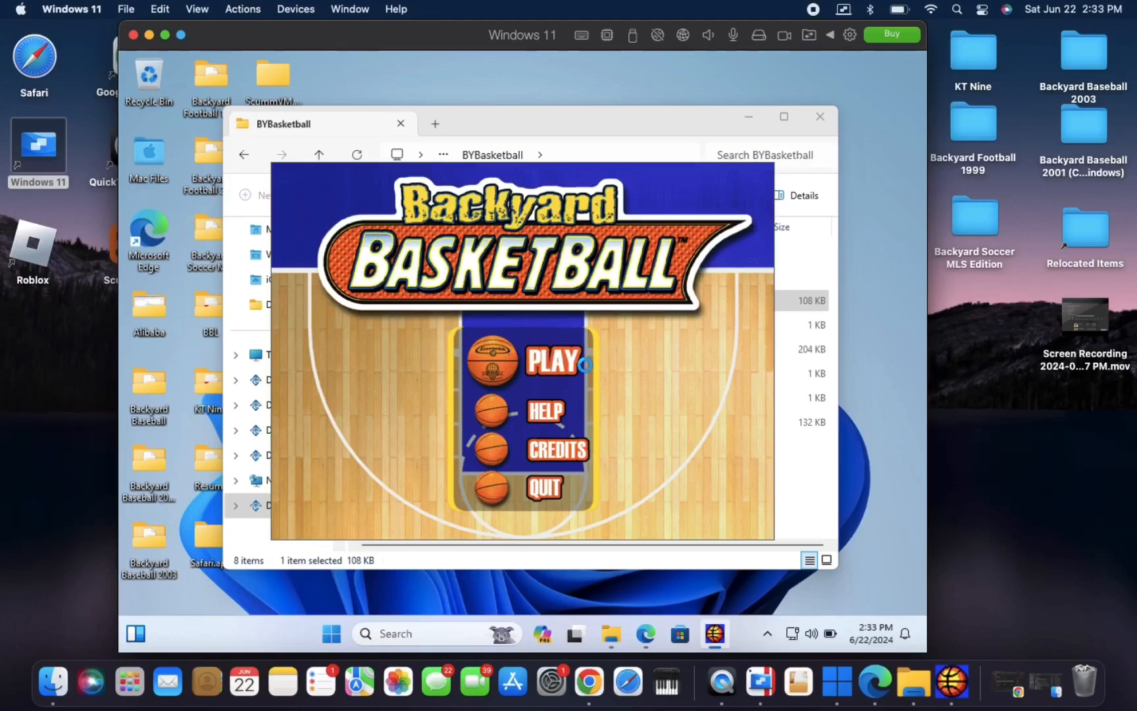
Choose PLAY in the Backyard Basketball launcher.
left_click(555, 361)
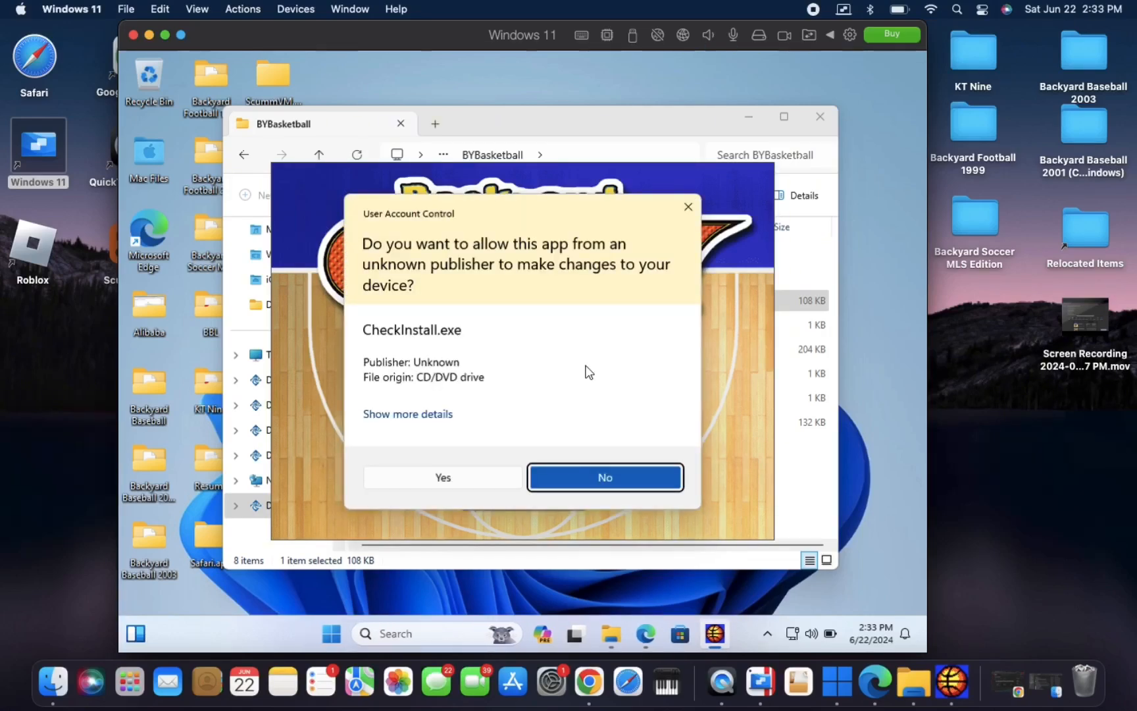
mouse_move(461, 481)
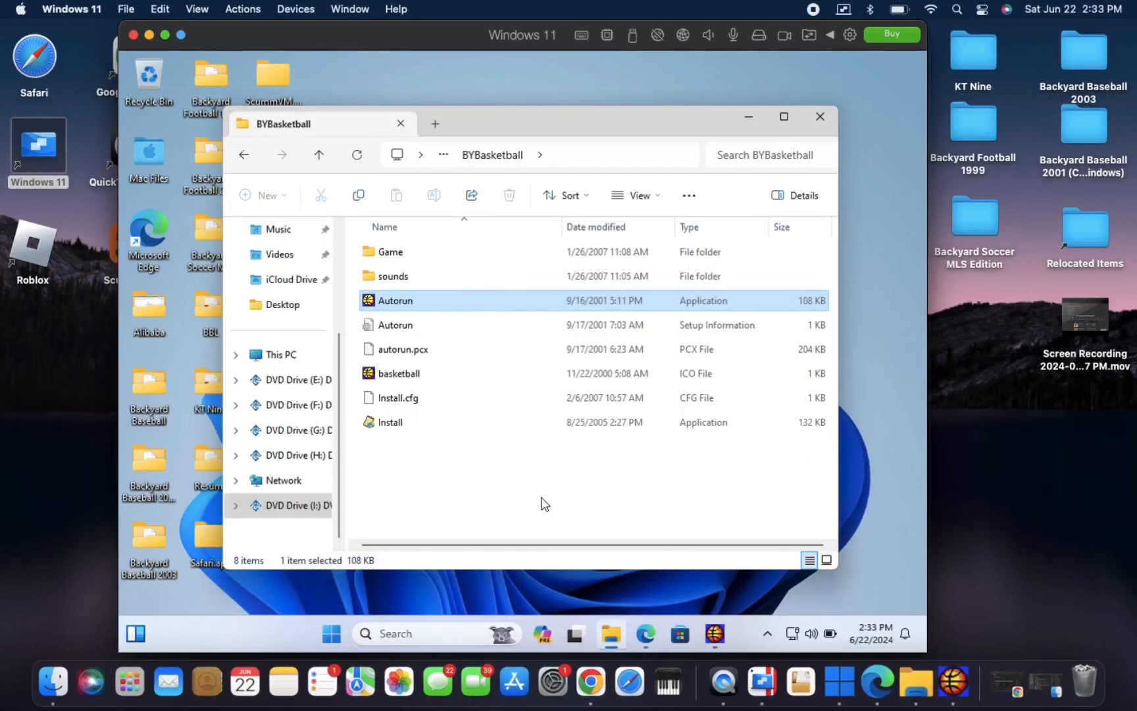
mouse_move(635, 301)
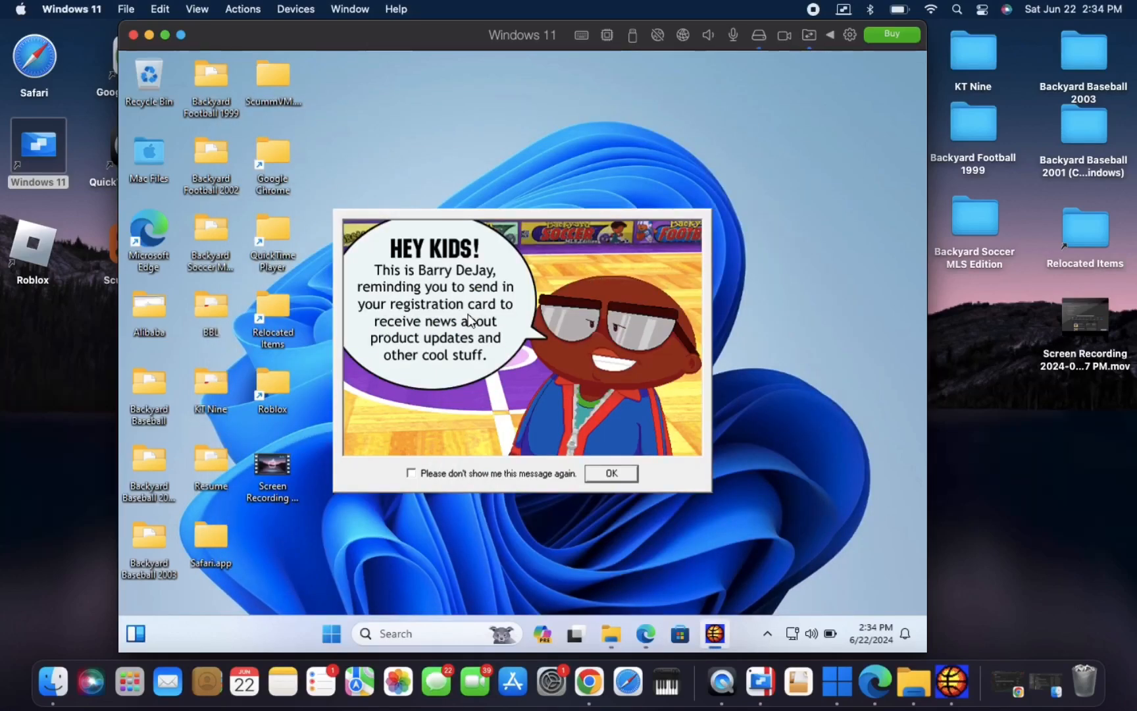
Turn off the registration reminder with 'Please don't show me this message again' and dismiss it.
left_click(412, 473)
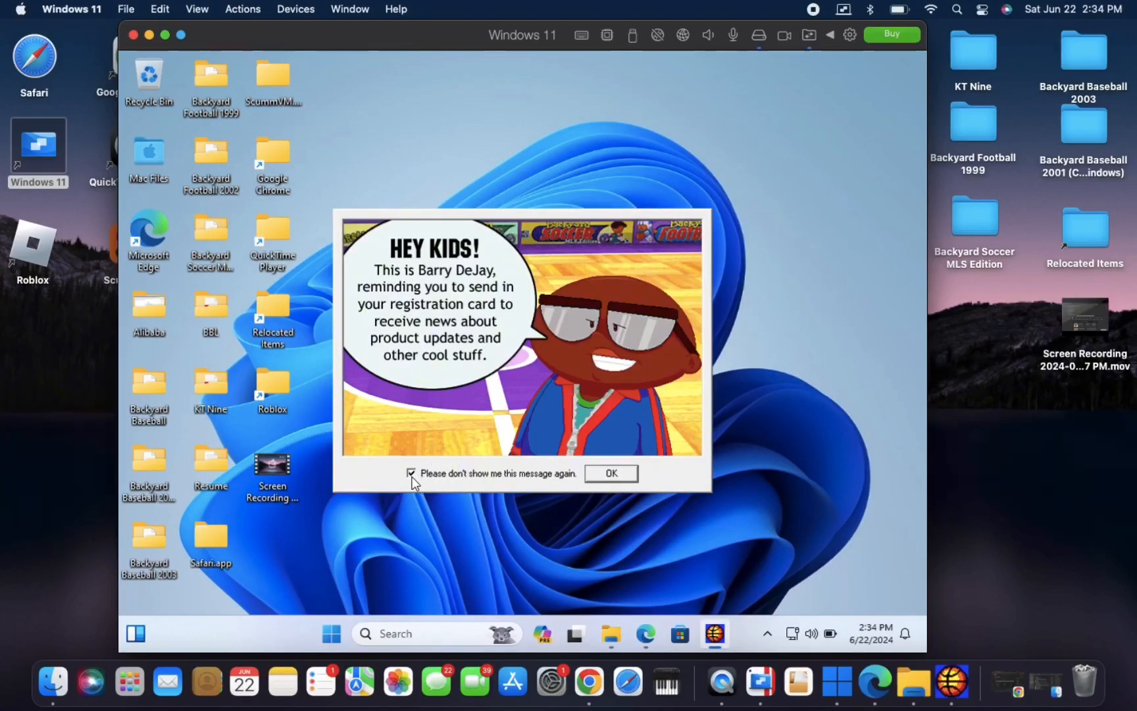
left_click(610, 473)
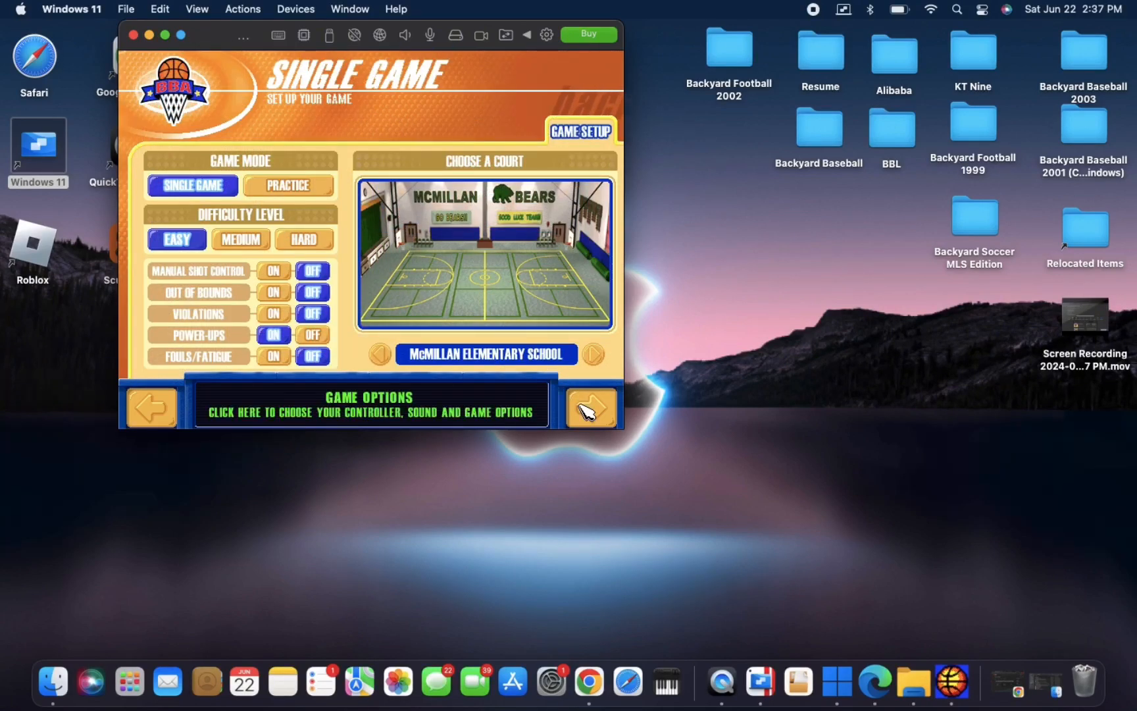
Set Player 1's controls to a two-button mouse in Options, then advance to team selection.
left_click(591, 406)
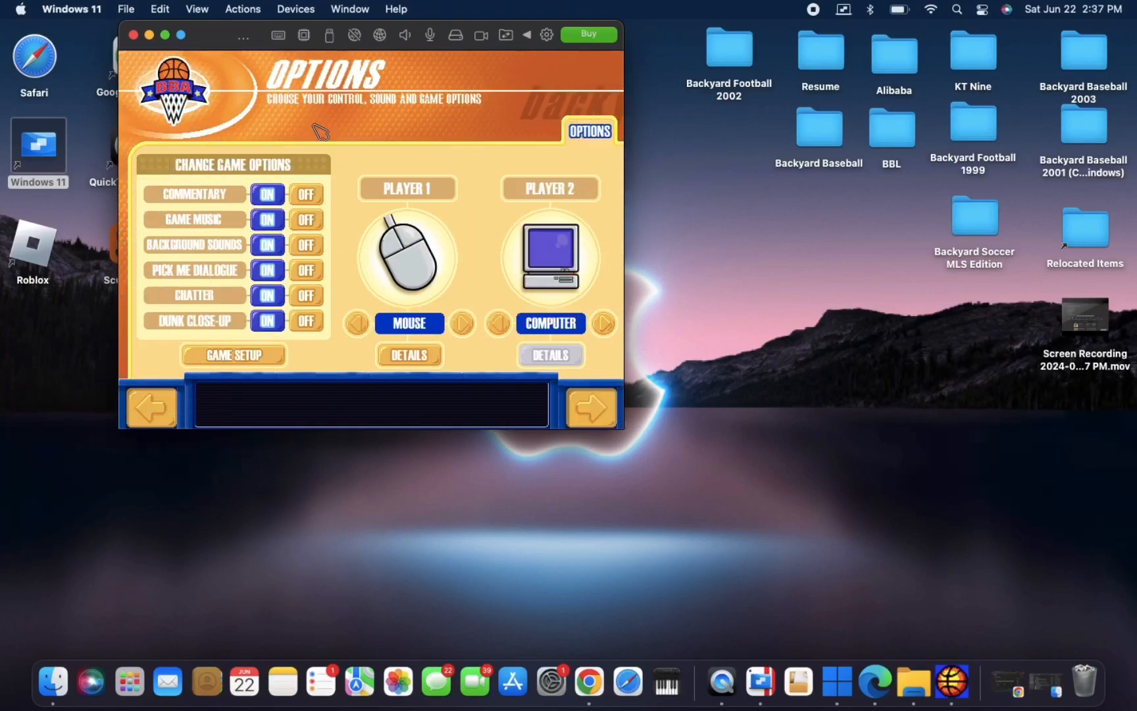
mouse_move(381, 328)
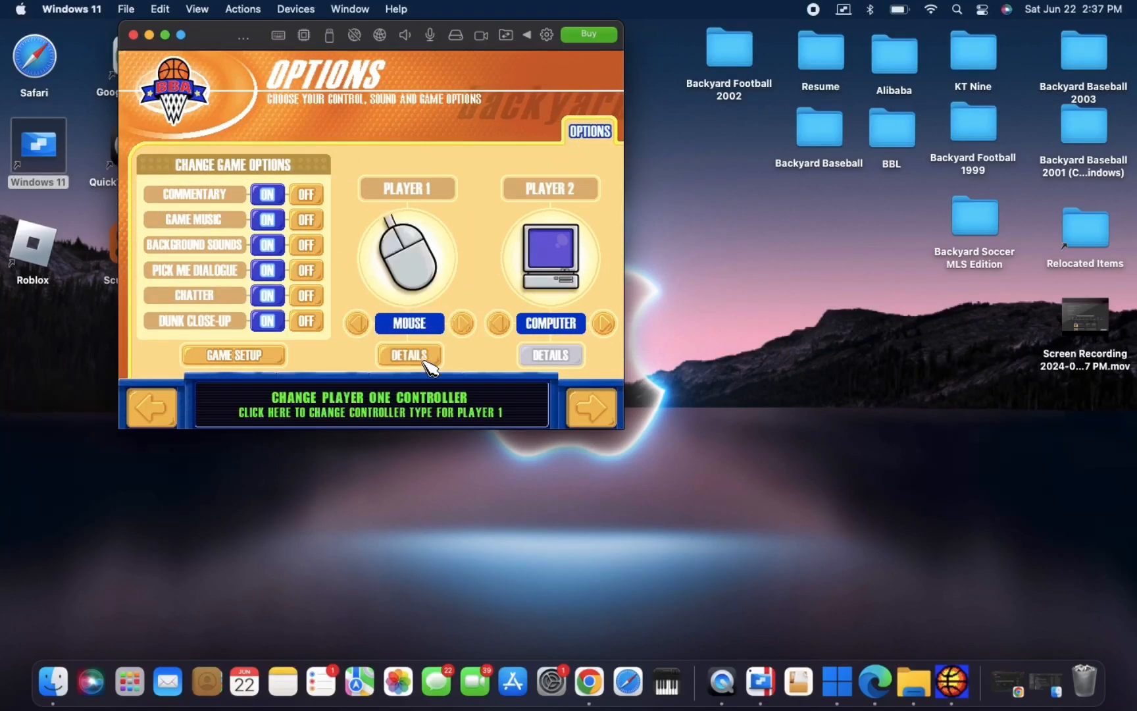
left_click(408, 355)
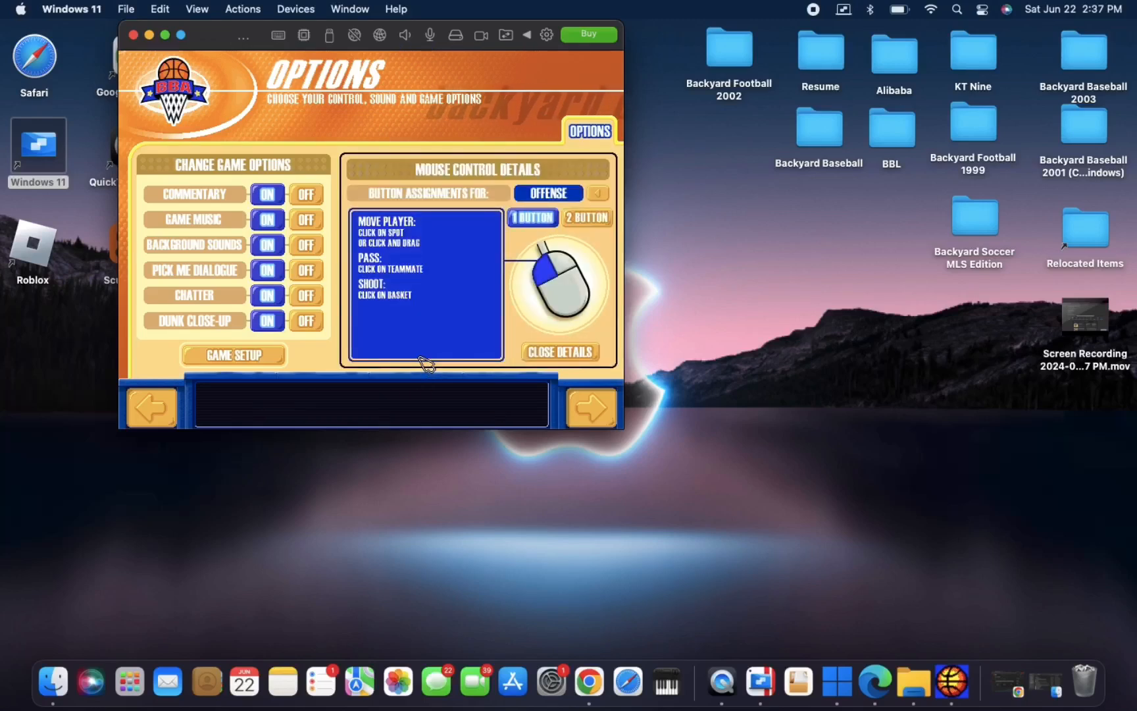
left_click(585, 217)
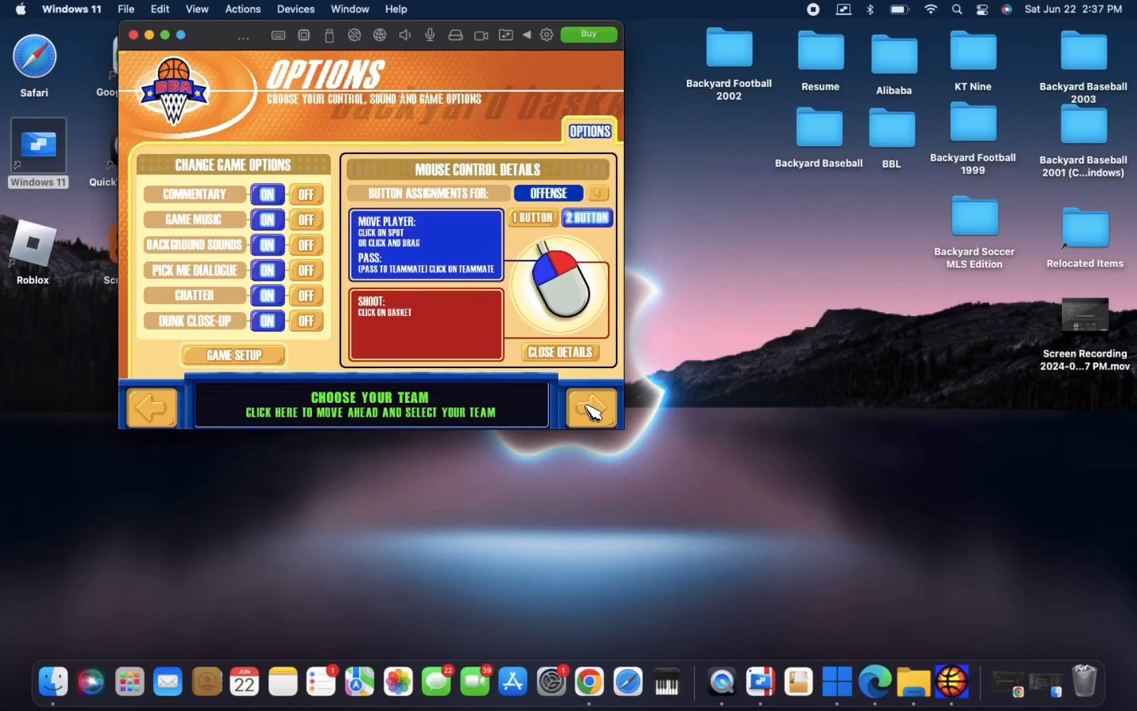
left_click(591, 406)
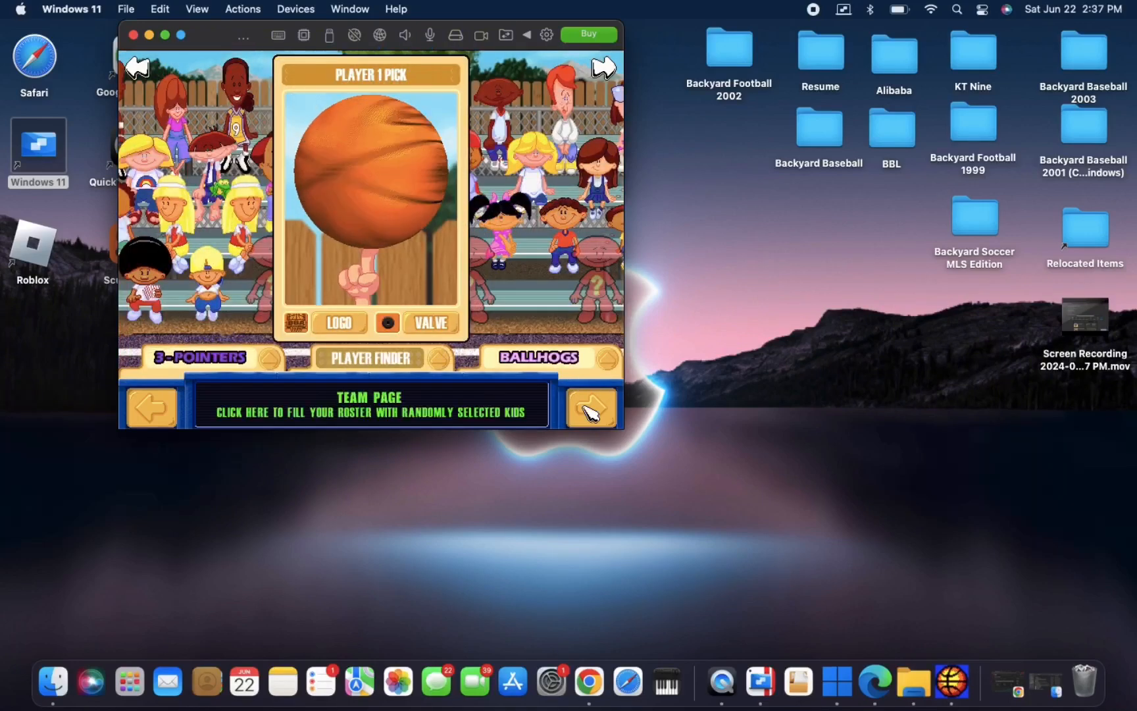
Fill the roster with random kids and start the single game.
left_click(591, 406)
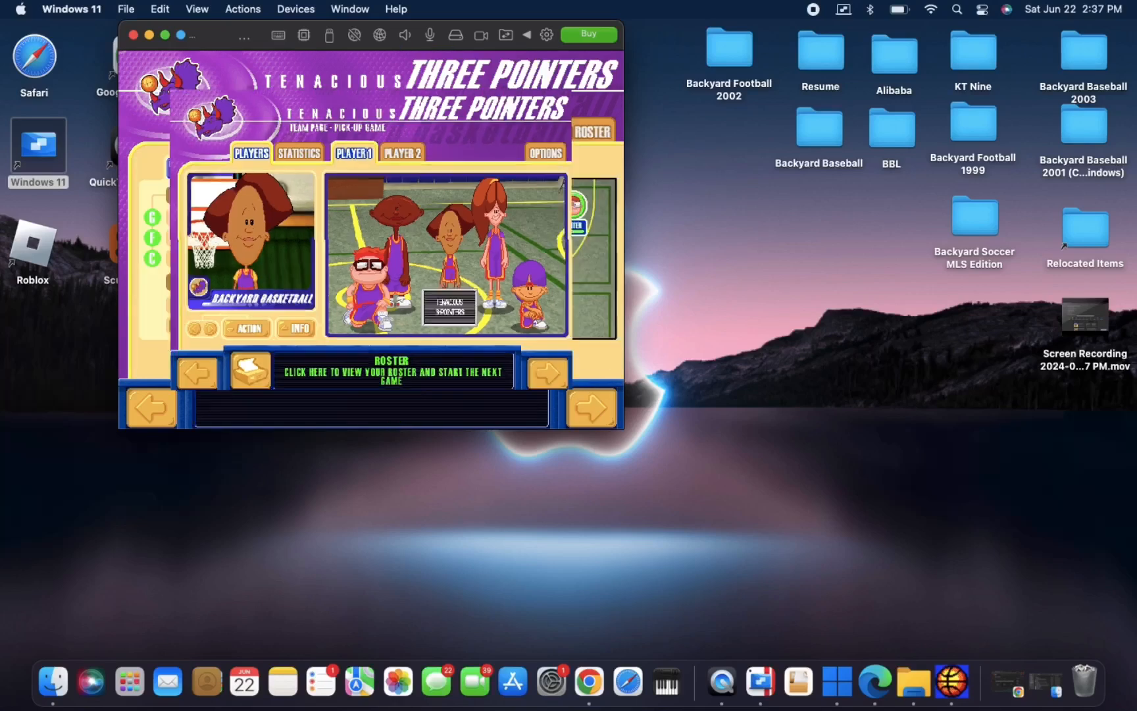
left_click(390, 370)
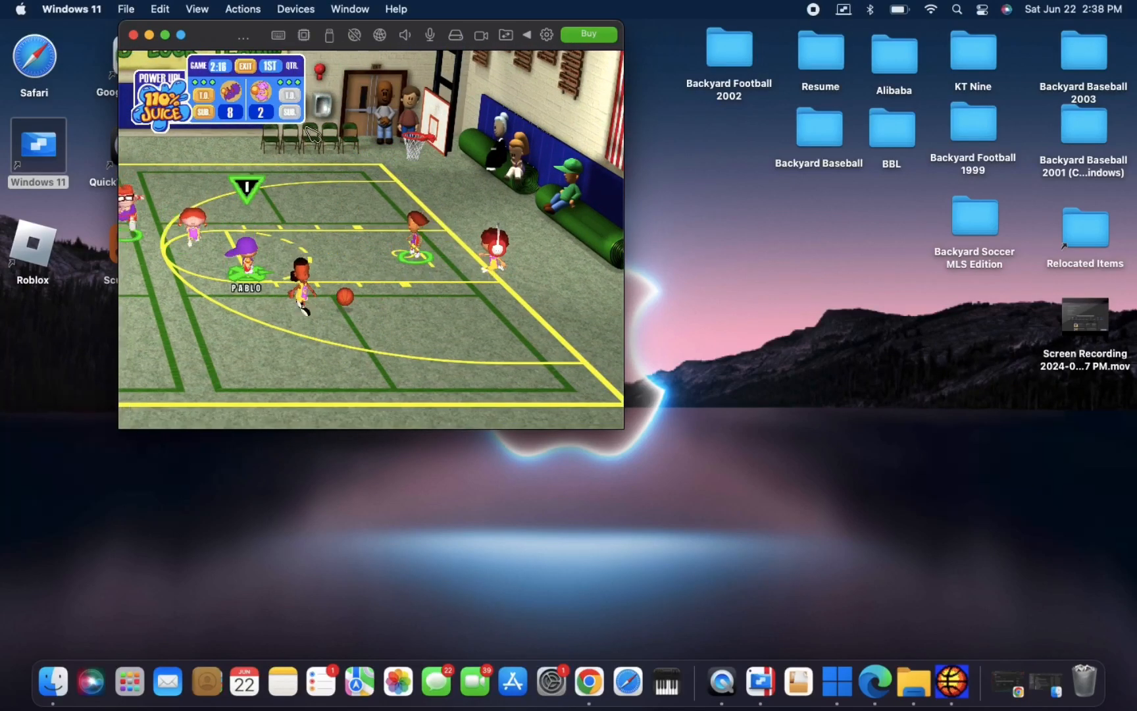
Exit the match from the scoreboard back to the main menu.
left_click(244, 65)
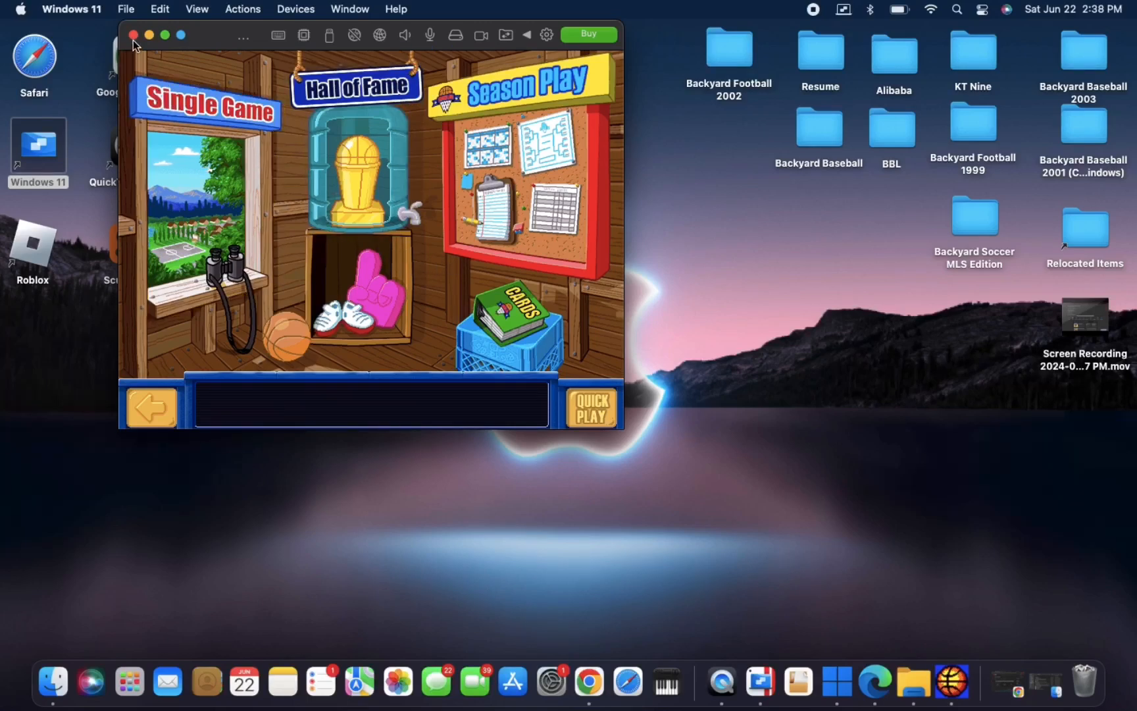
mouse_move(134, 34)
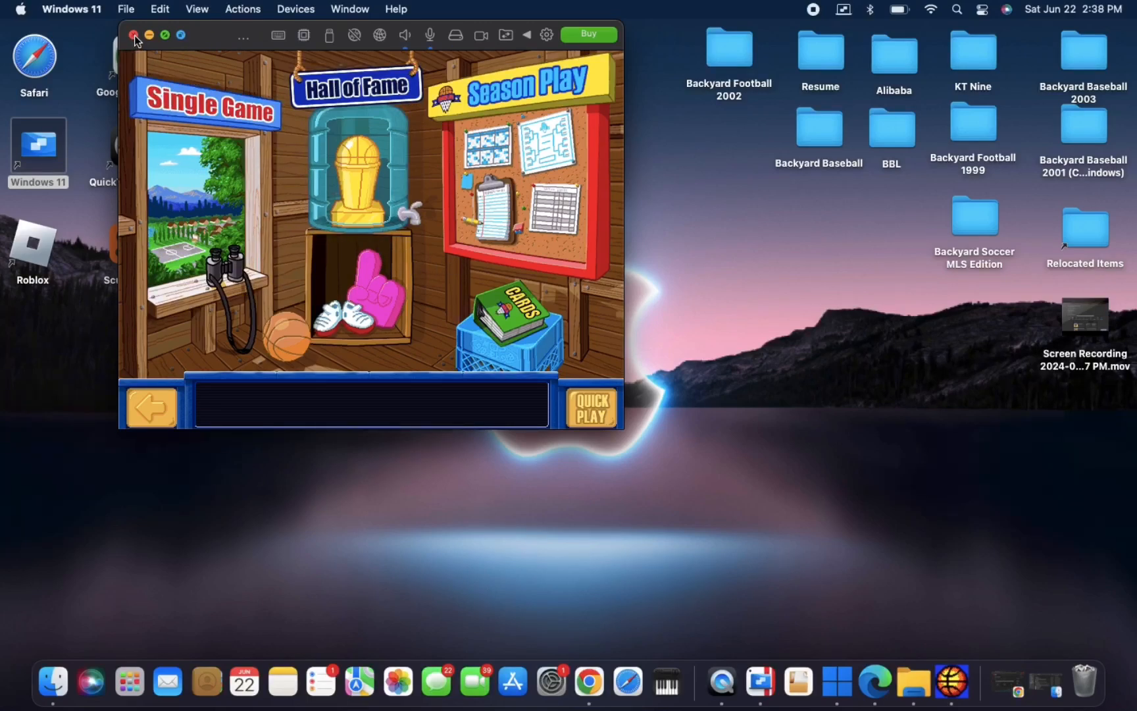